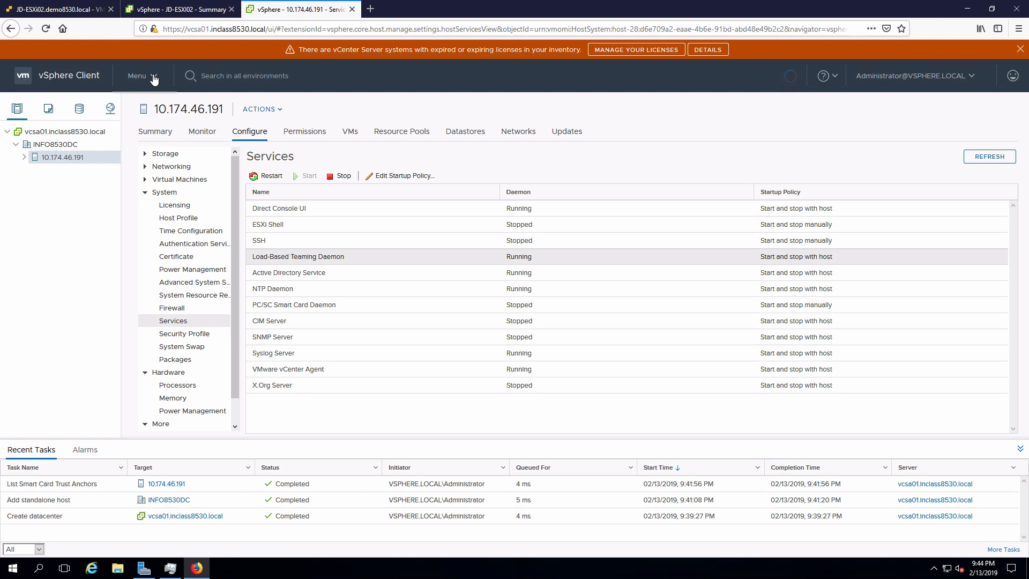
- Reach the Single Sign-On Active Directory Domain page showing the node hasn't joined a domain
click(138, 75)
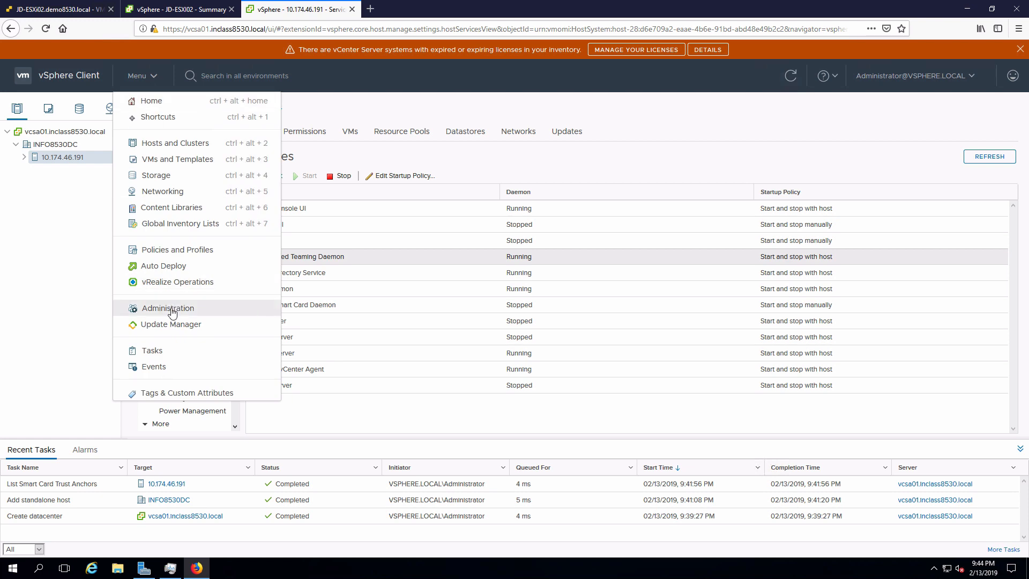
click(167, 307)
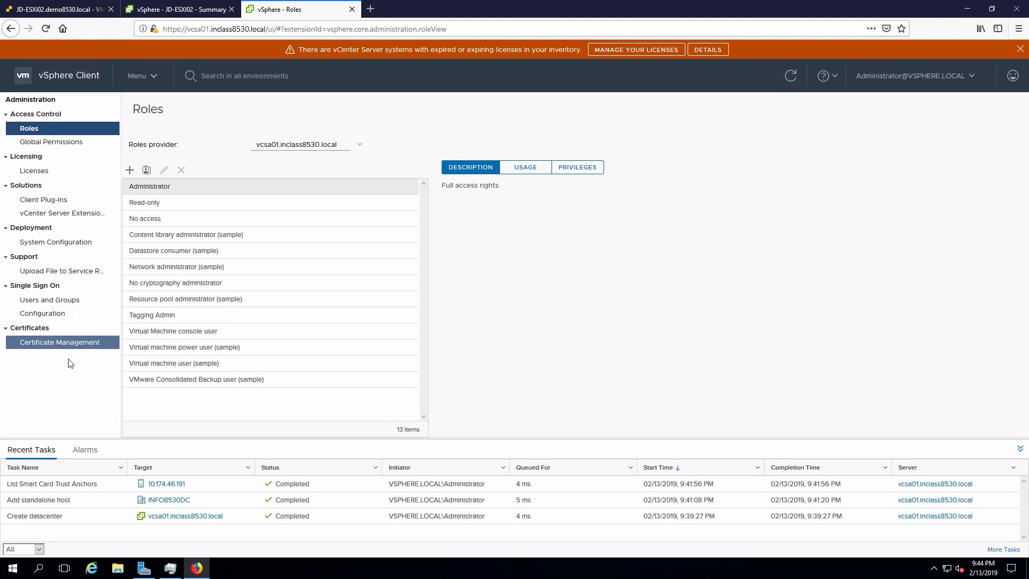
click(43, 313)
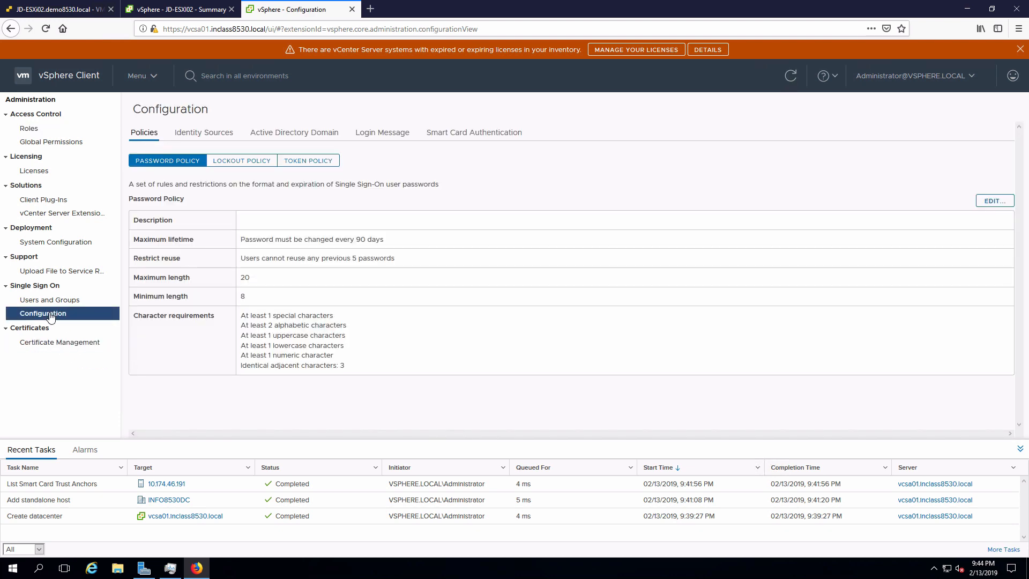
mouse_move(294, 132)
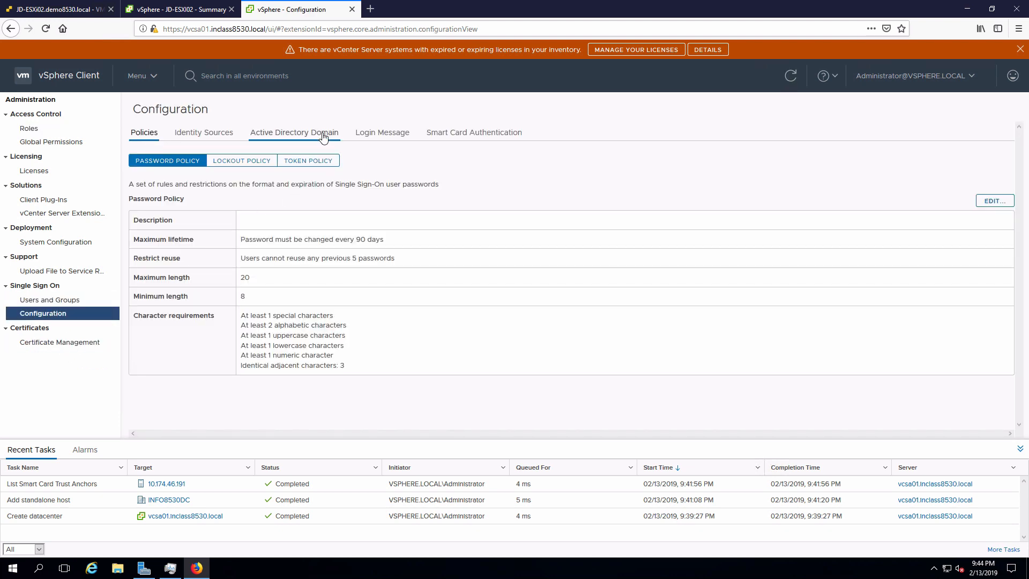
click(294, 131)
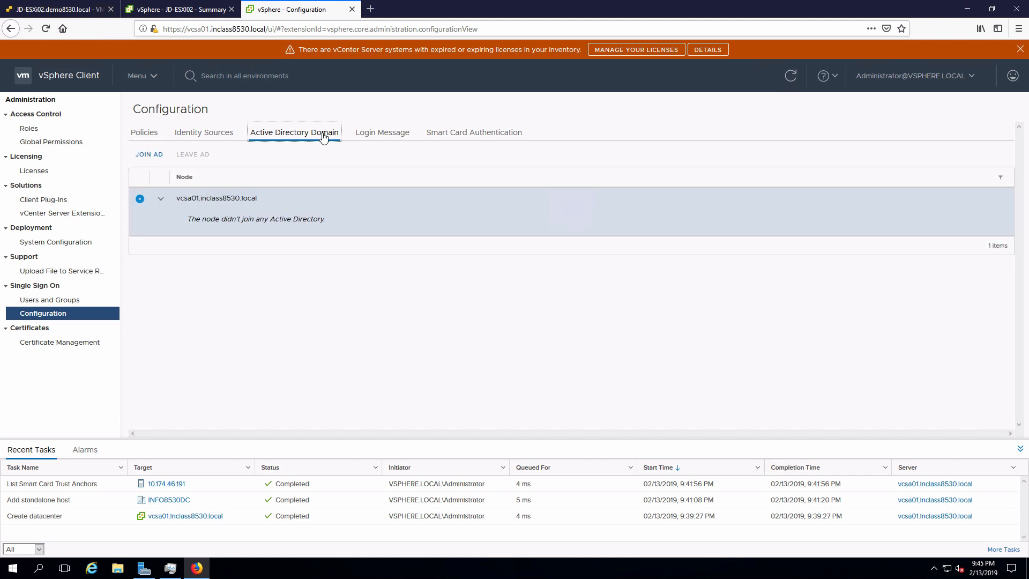
mouse_move(280, 219)
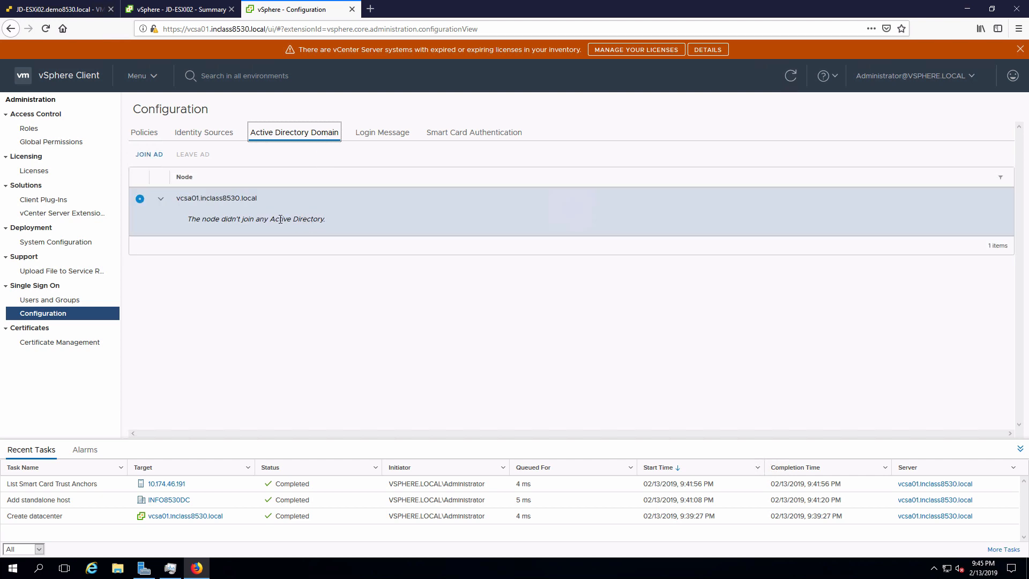
mouse_move(150, 155)
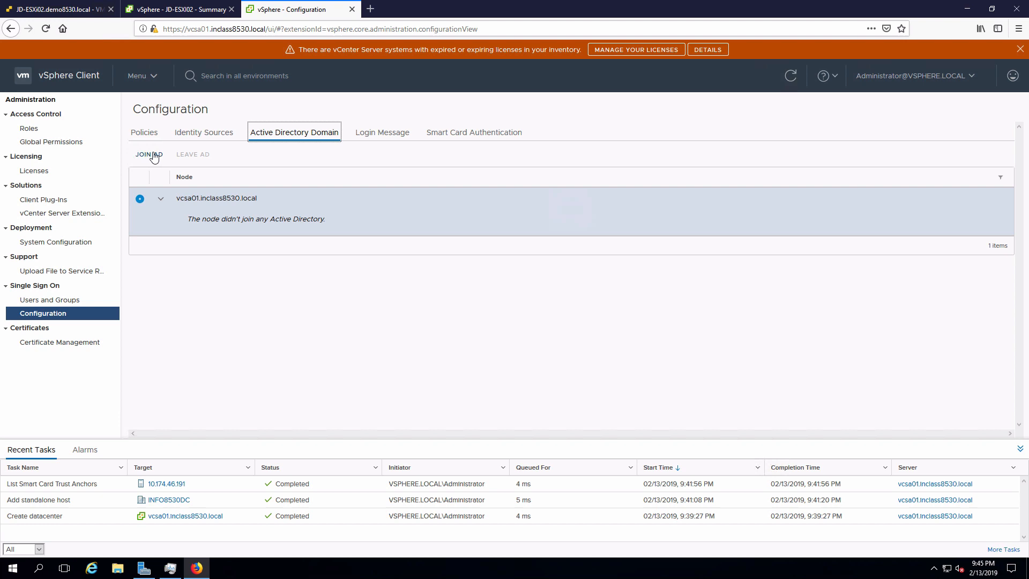
- Join the vCenter node to the inclass8530.local domain with the entered username and password
click(148, 154)
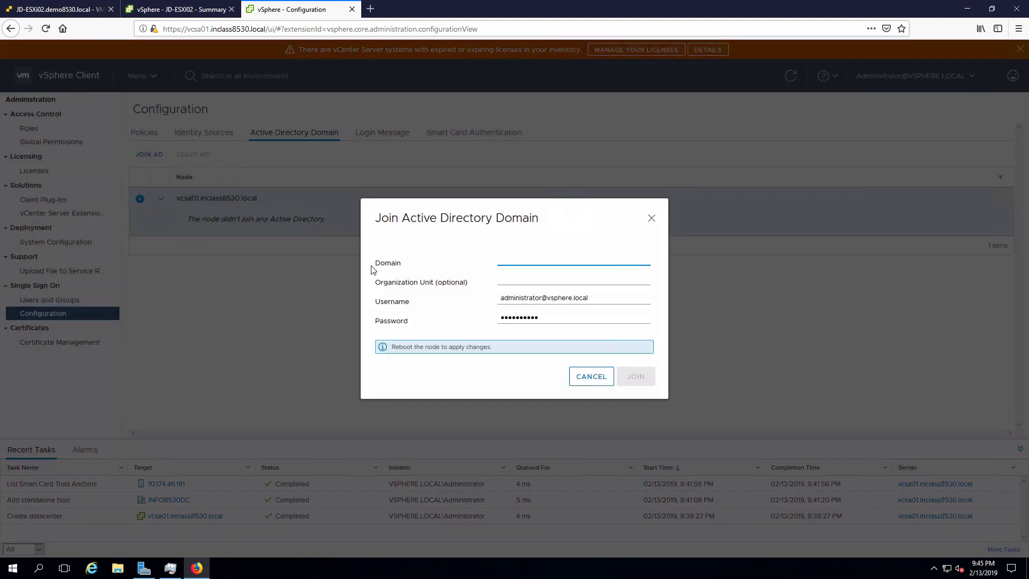
text(inclass8530.local)
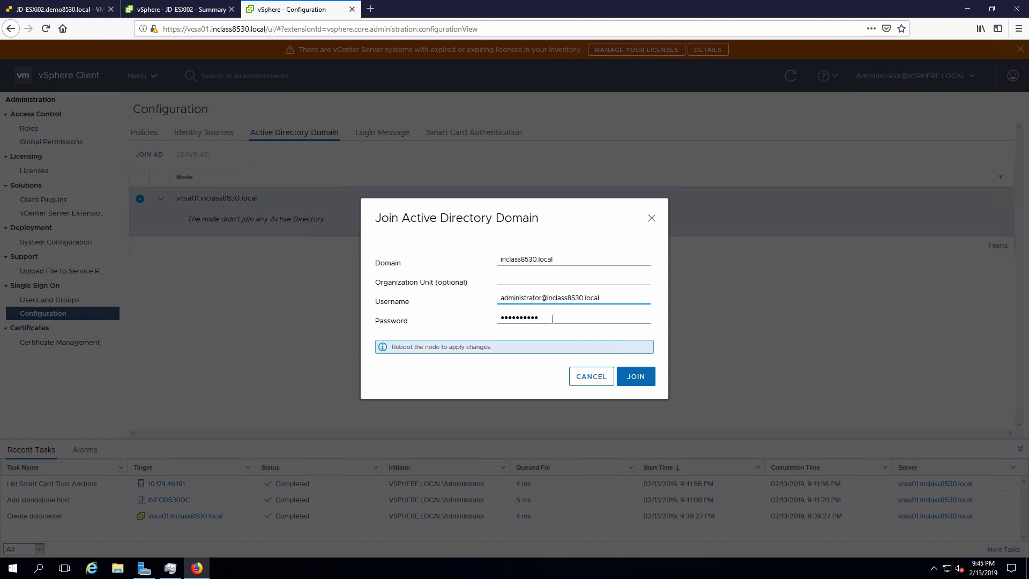
triple_click(519, 317)
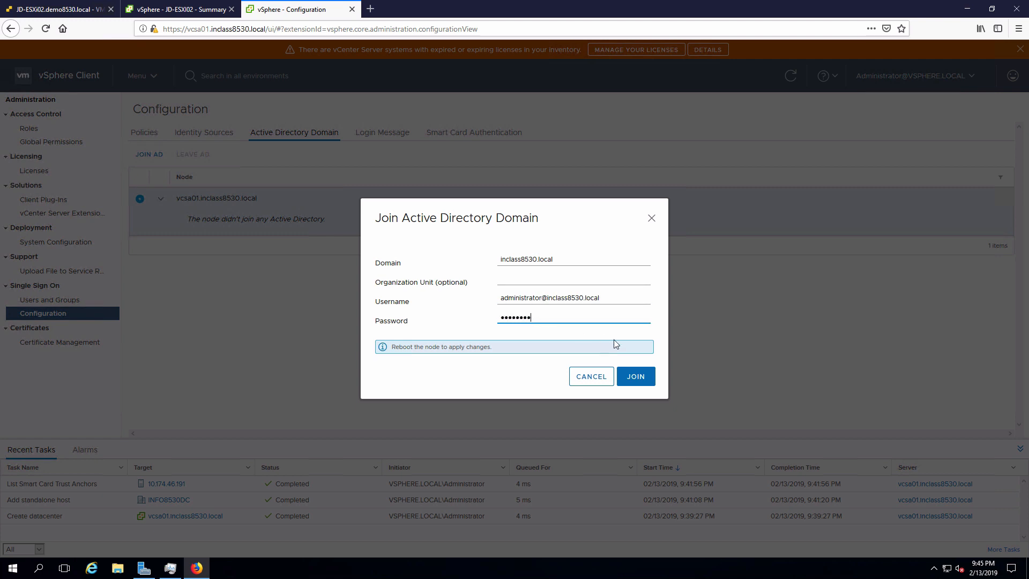
click(634, 376)
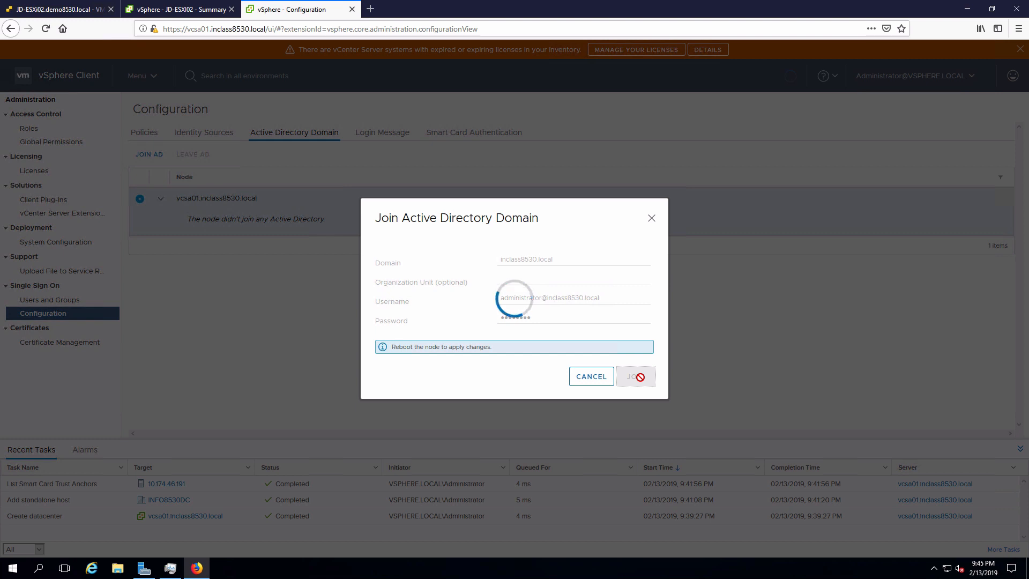
click(634, 376)
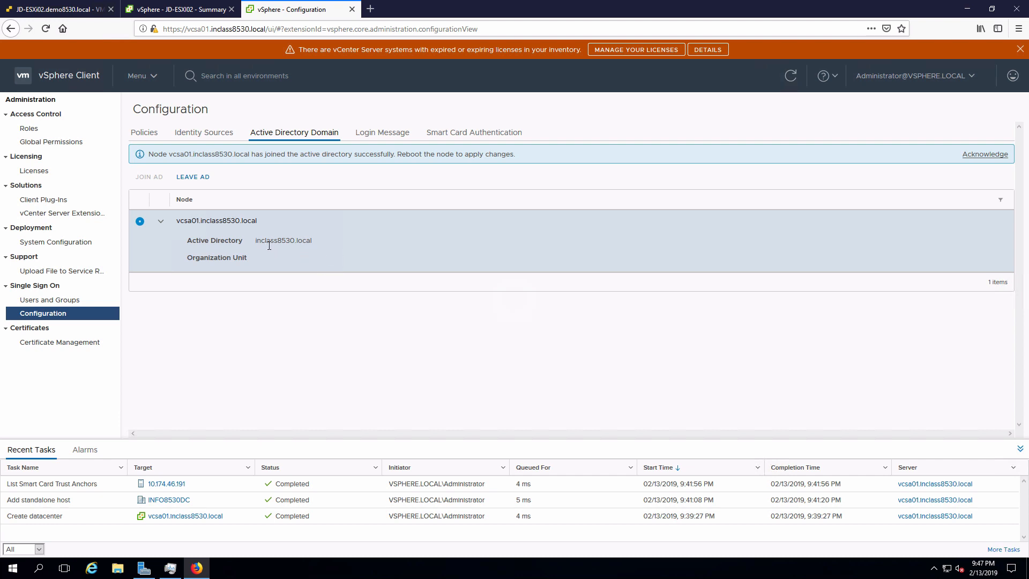
mouse_move(313, 250)
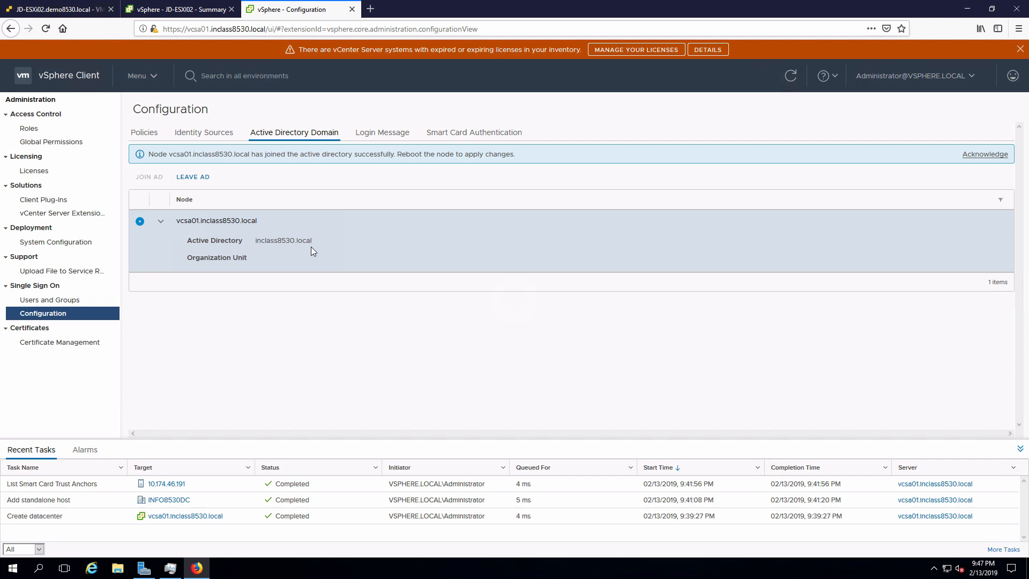
mouse_move(377, 167)
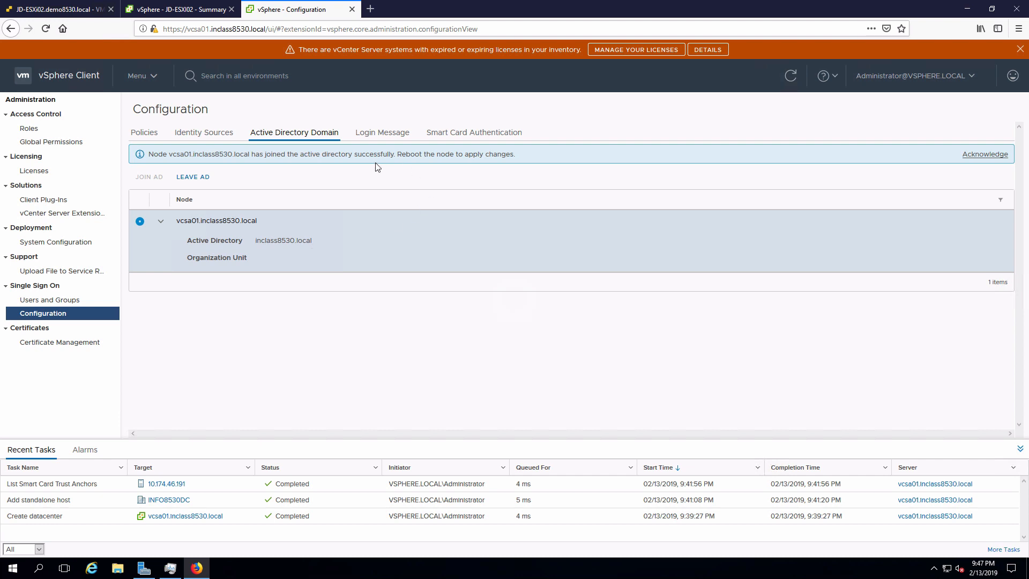
mouse_move(530, 158)
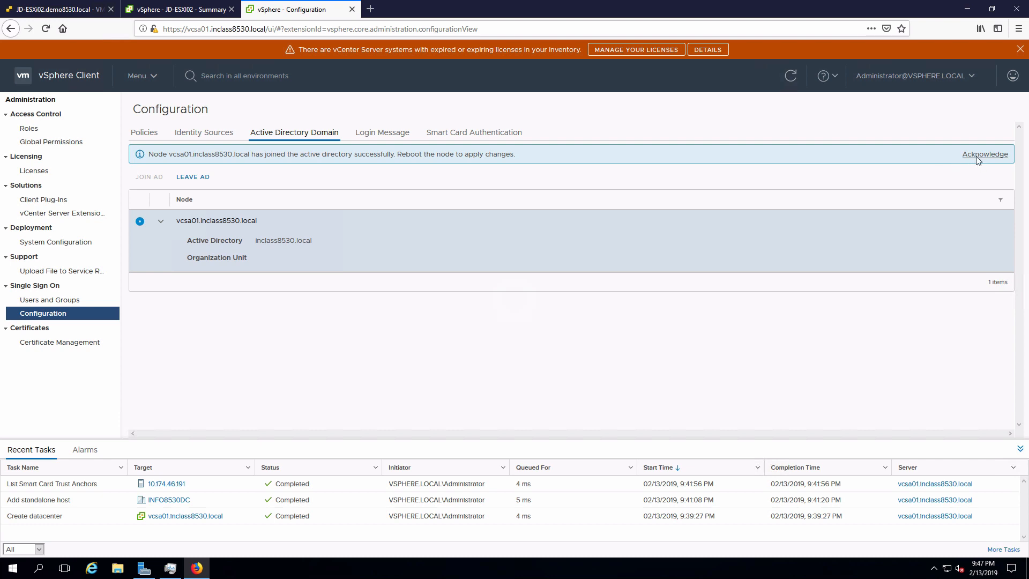
- Acknowledge the join notice and restart the VCSA VM's guest OS from the other vCenter session
click(984, 153)
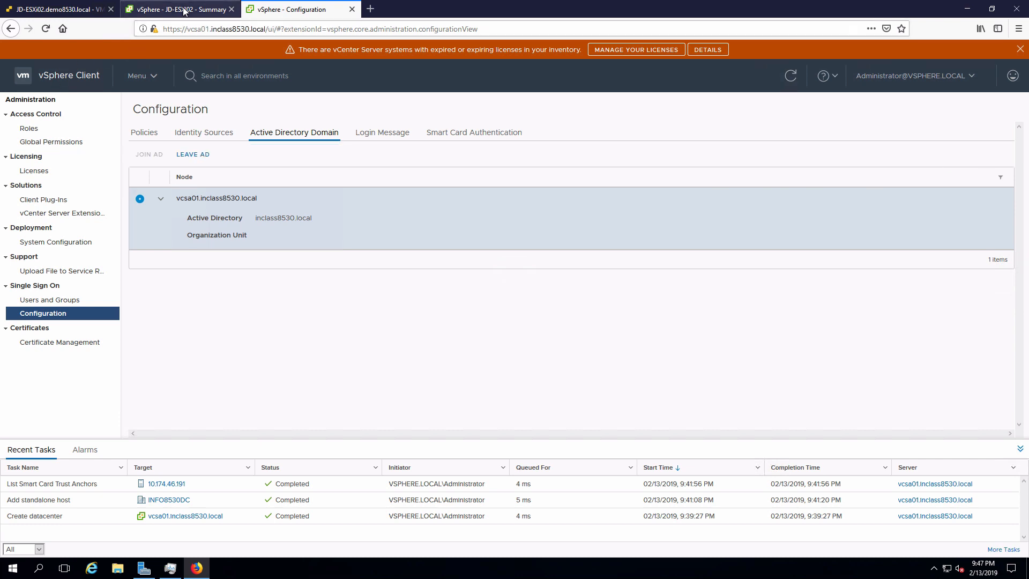
click(179, 10)
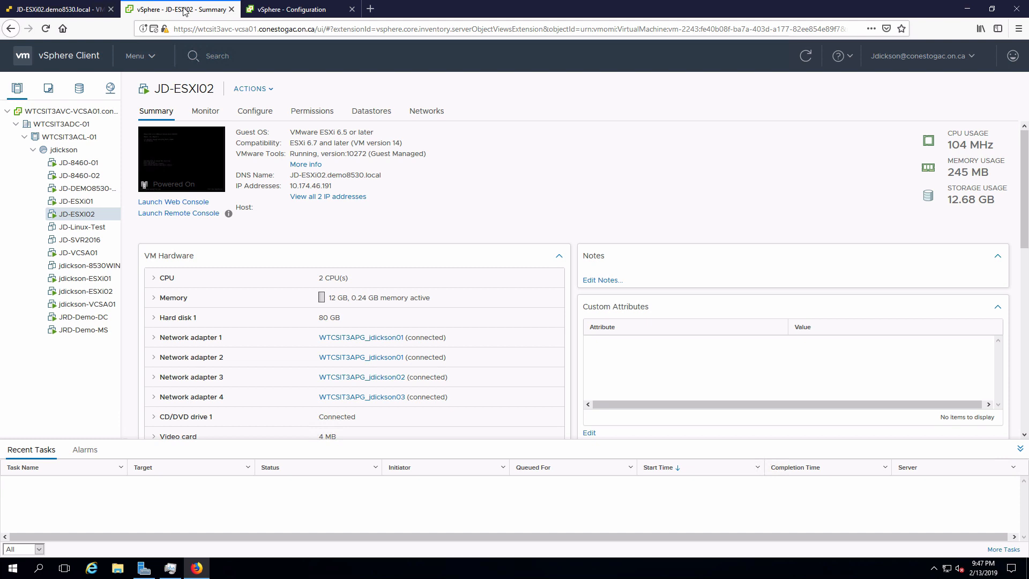
mouse_move(430, 167)
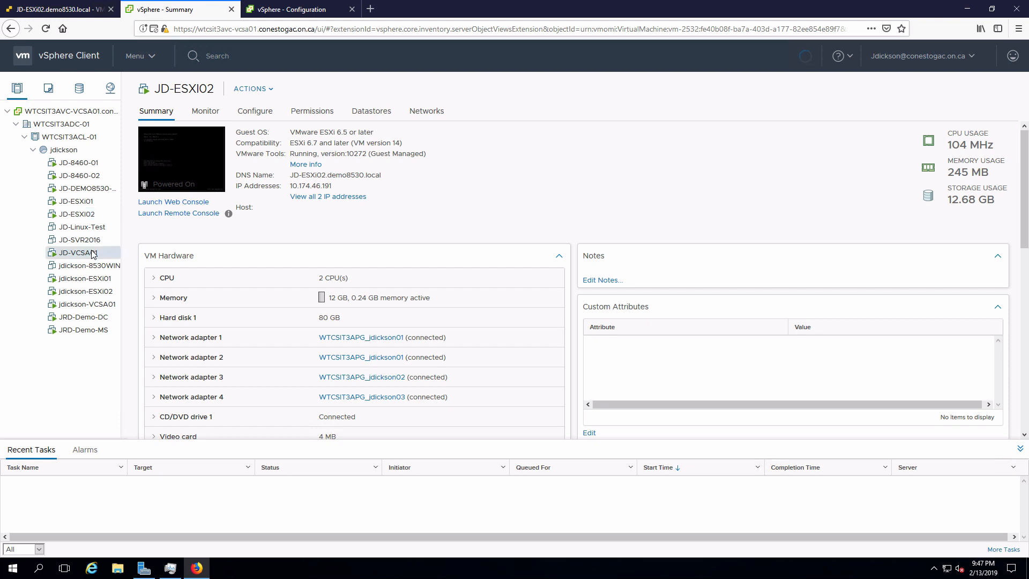
click(76, 252)
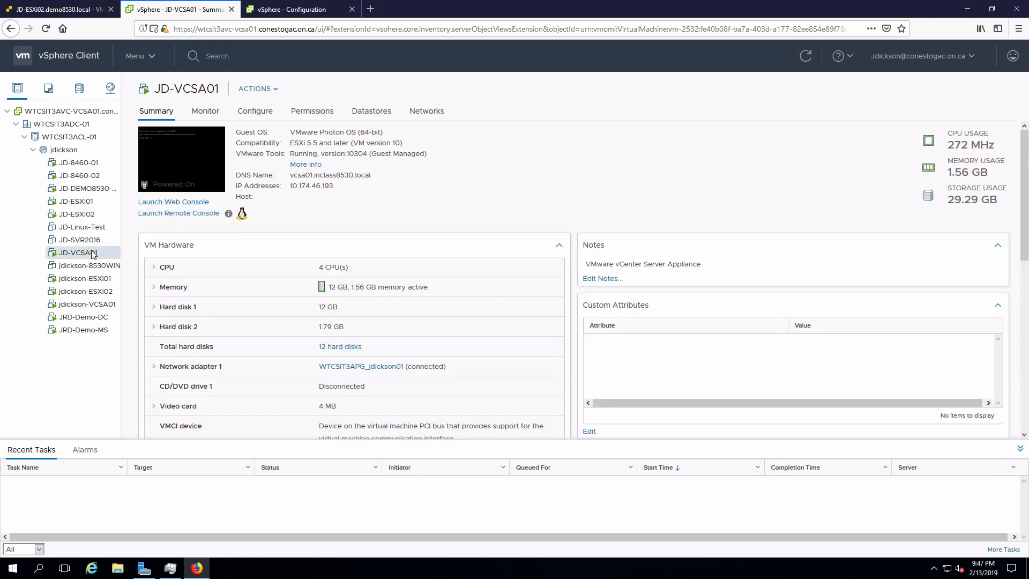
right_click(75, 253)
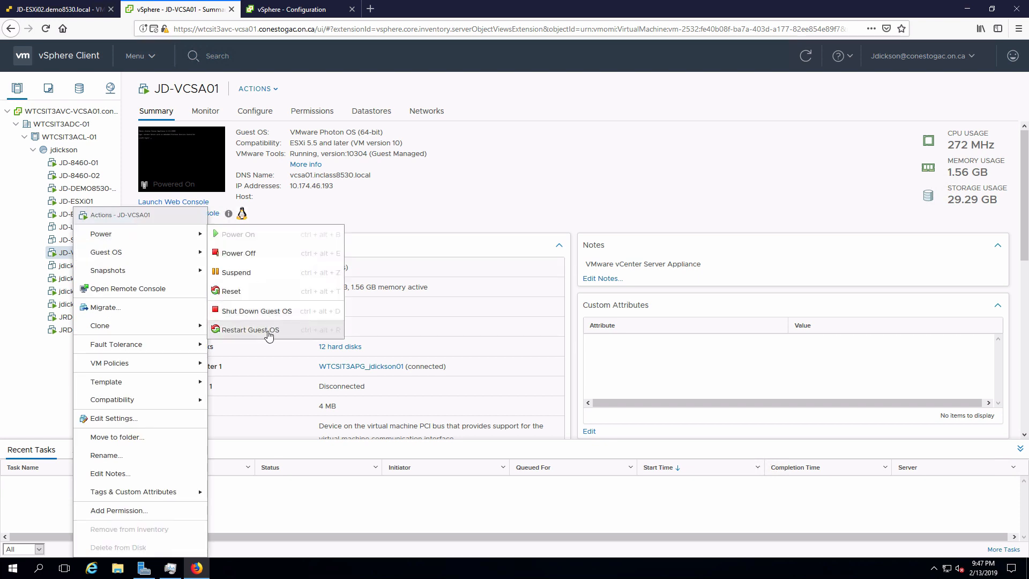
click(249, 329)
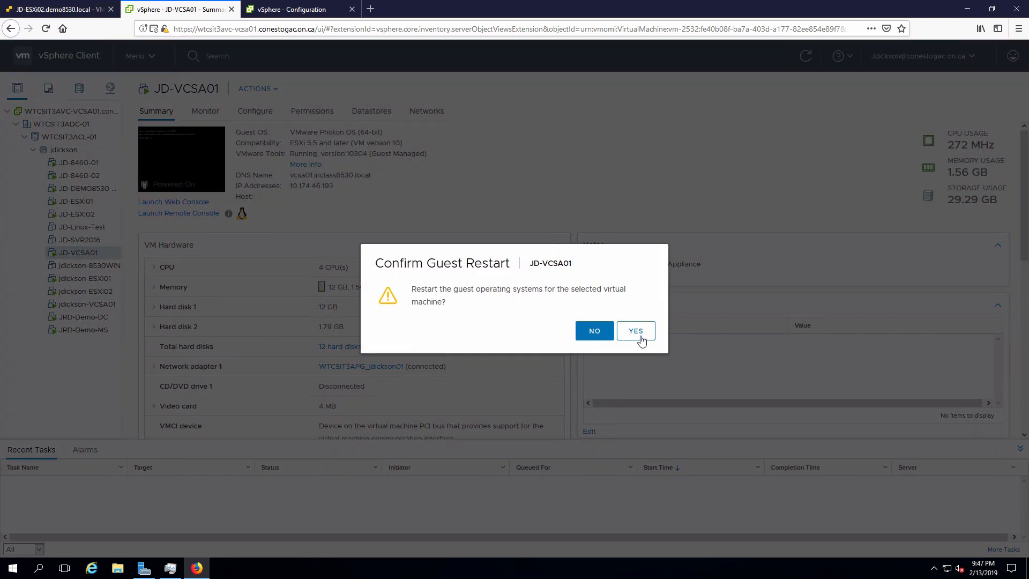
click(634, 330)
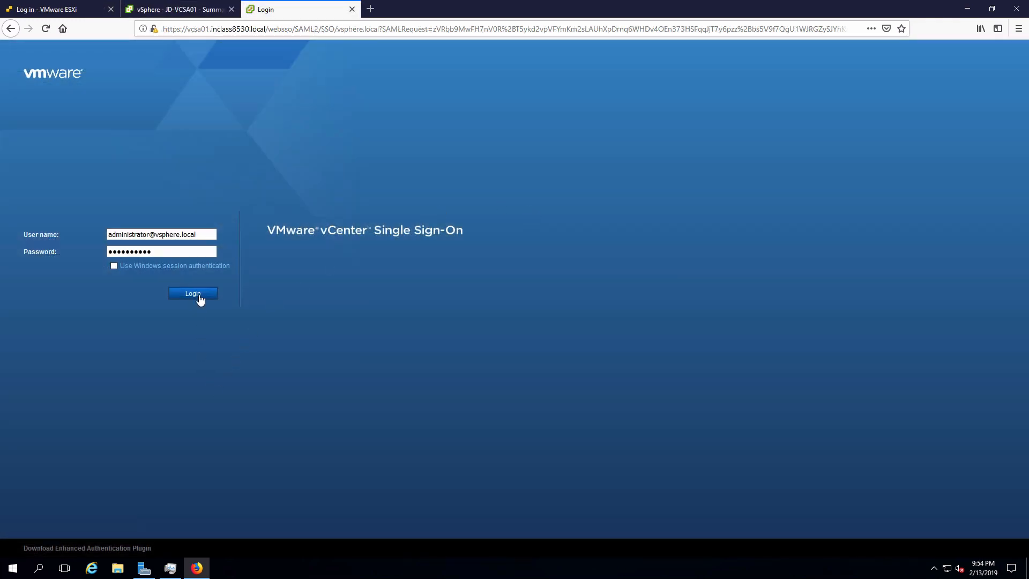
- Log back in and view the Active Directory Domain page listing INCLASS8530.LOCAL as joined
click(193, 294)
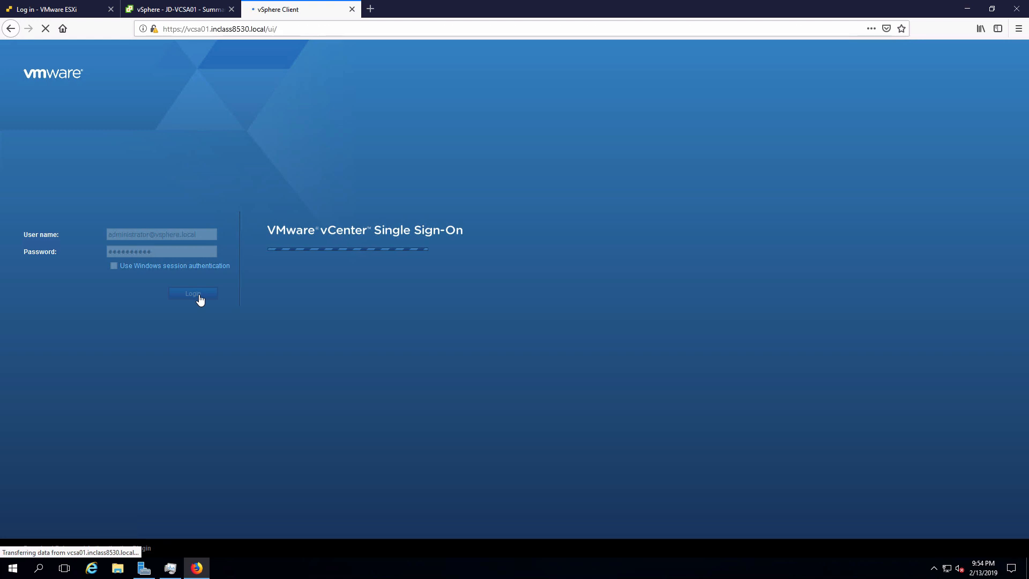
click(193, 294)
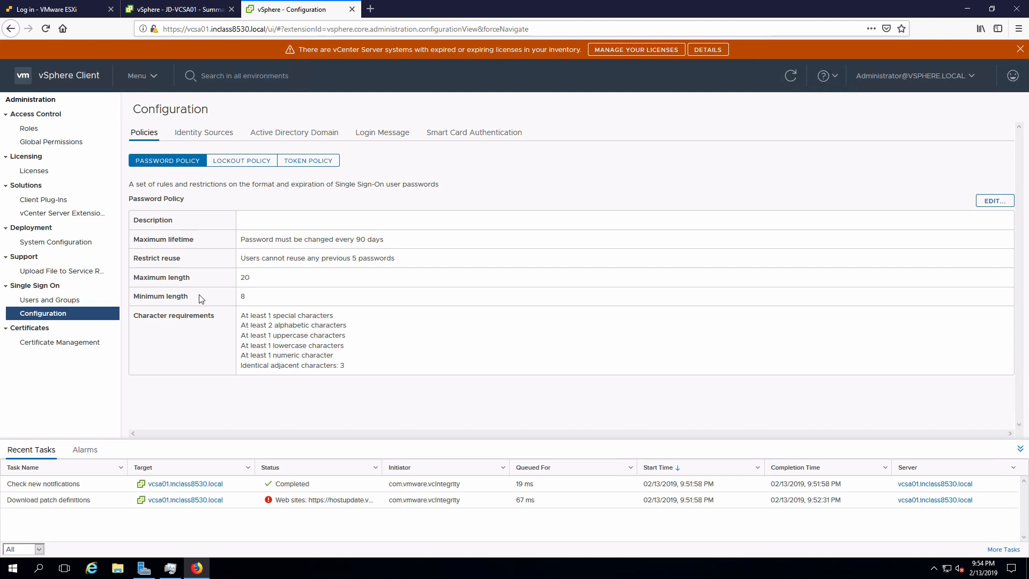
mouse_move(320, 136)
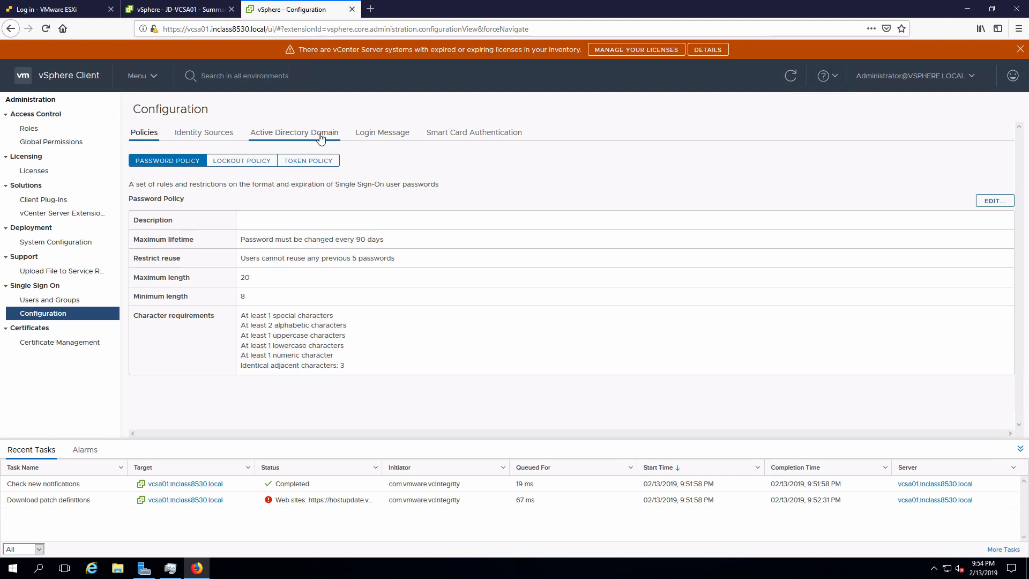
click(294, 132)
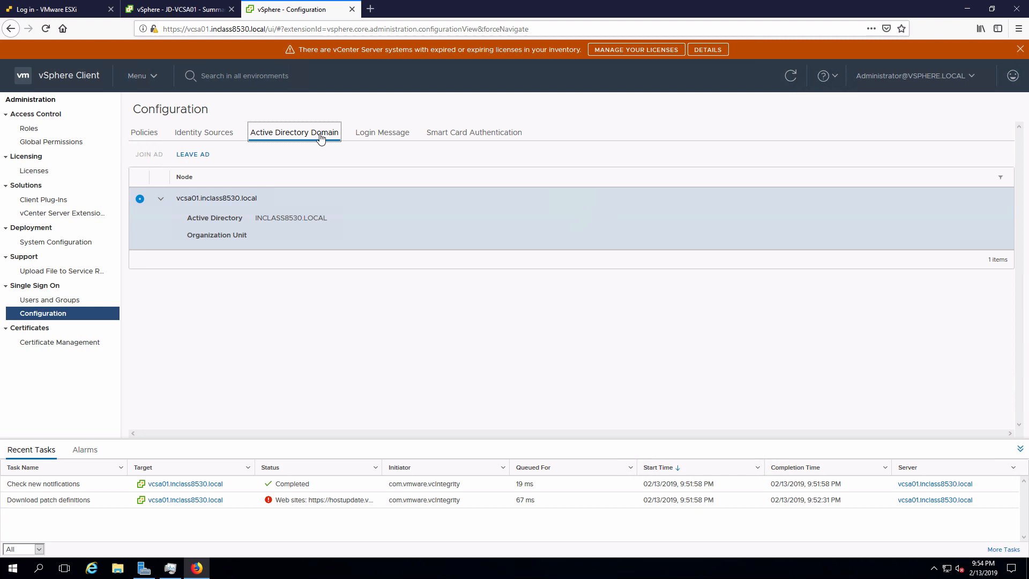
mouse_move(285, 296)
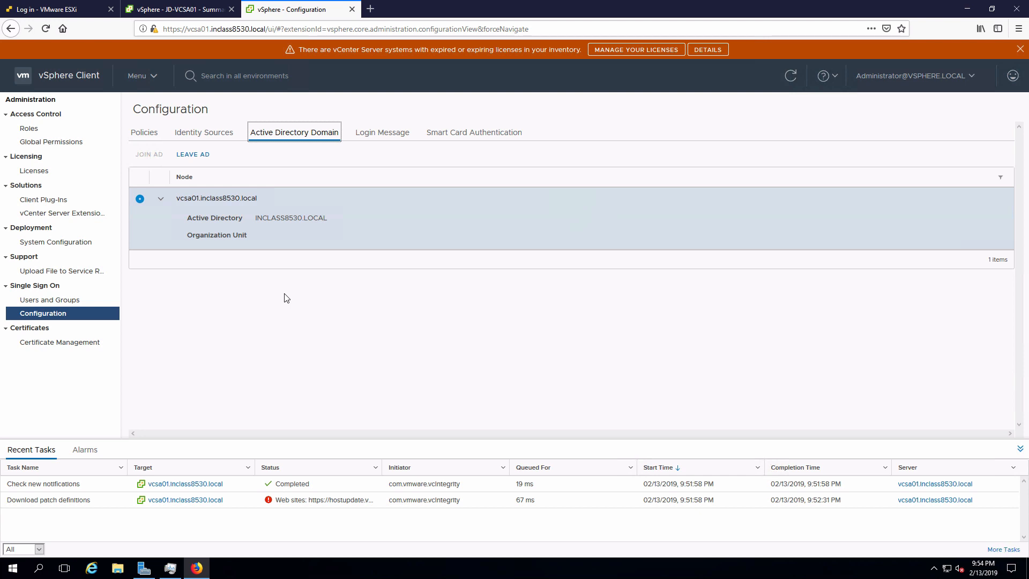
mouse_move(226, 144)
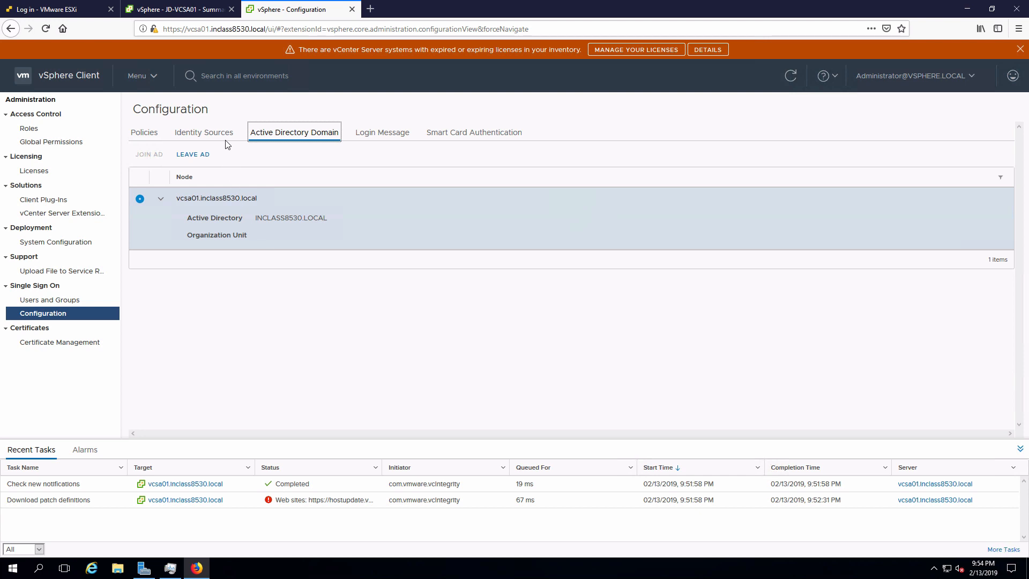
- Add an Active Directory (Windows Integrated Authentication) identity source for INCLASS8530.LOCAL using the machine account
click(203, 132)
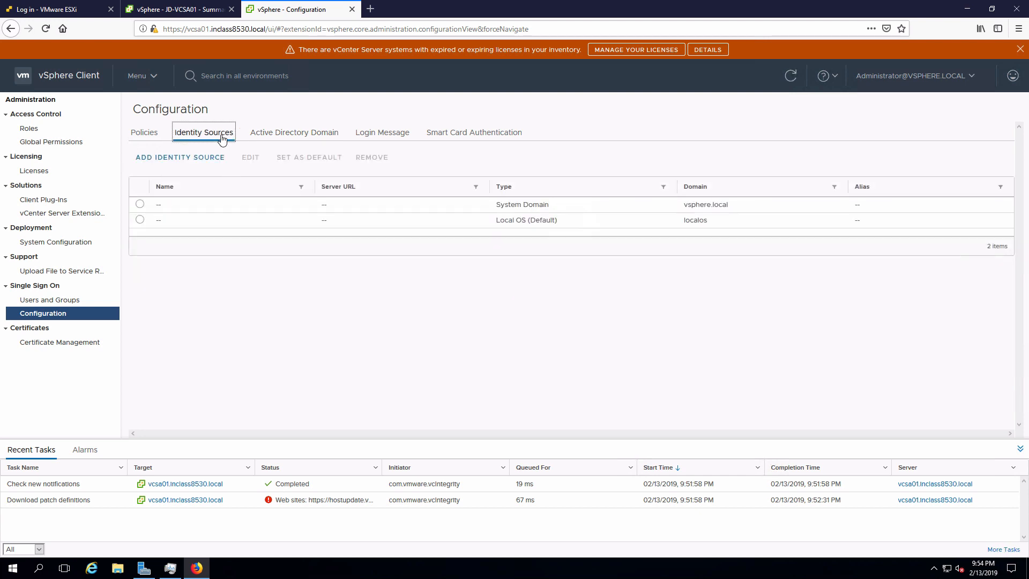
mouse_move(229, 147)
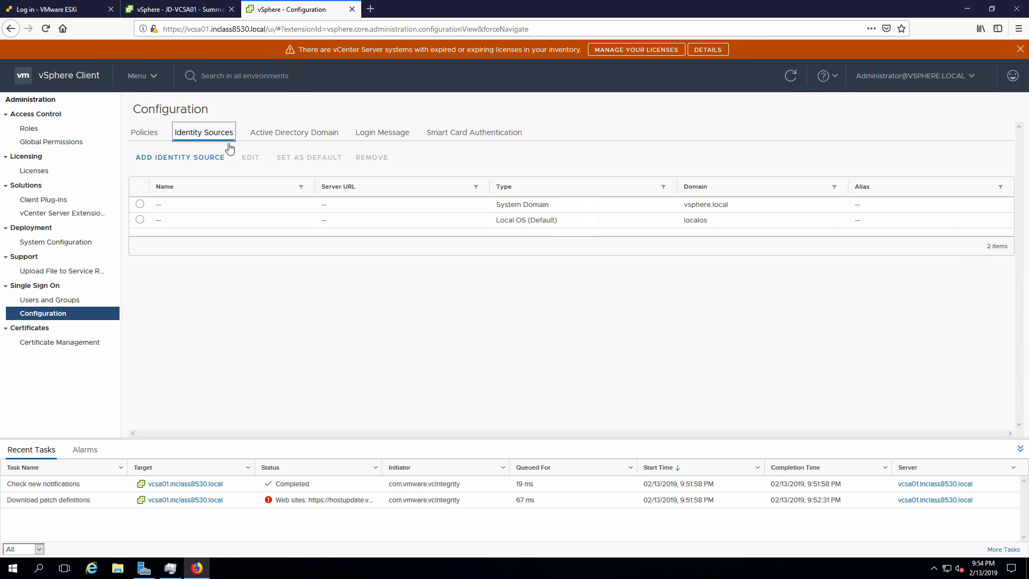
mouse_move(400, 360)
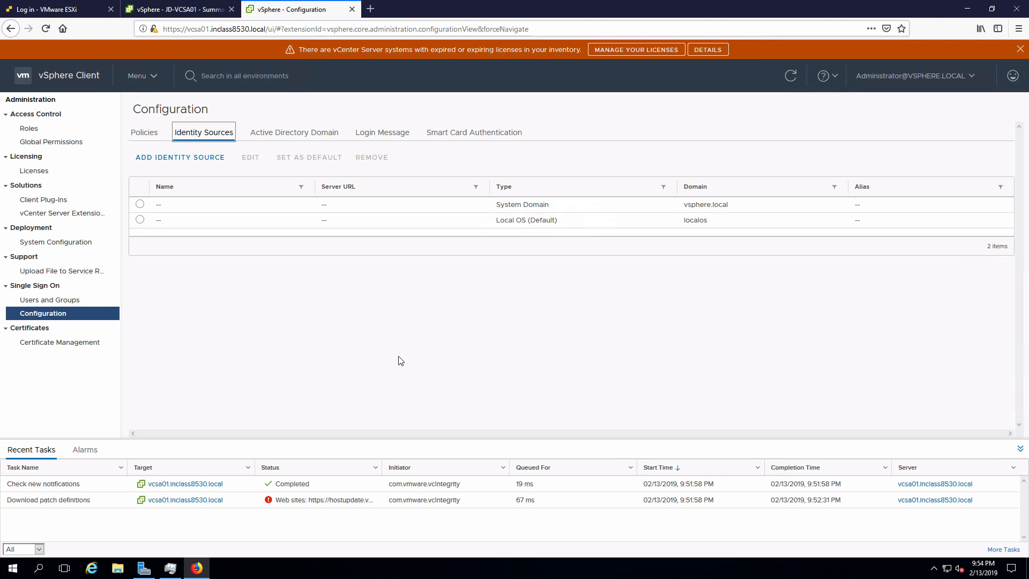
mouse_move(760, 213)
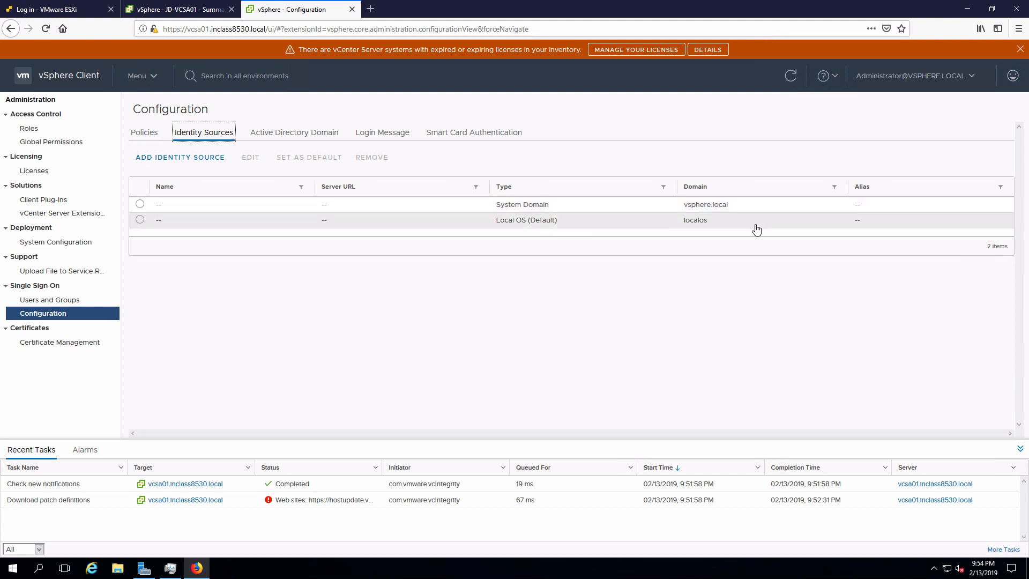
mouse_move(637, 328)
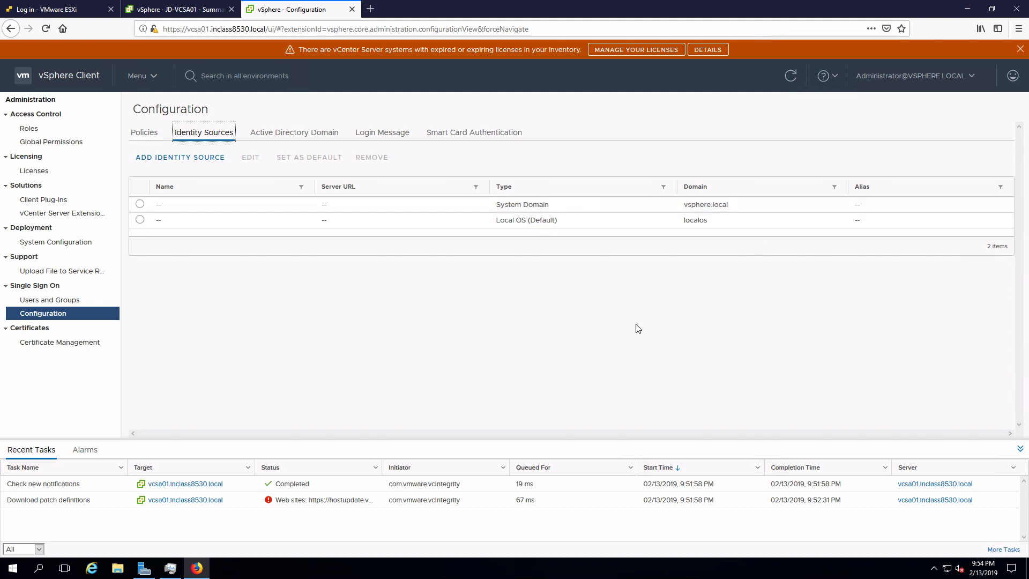
mouse_move(189, 161)
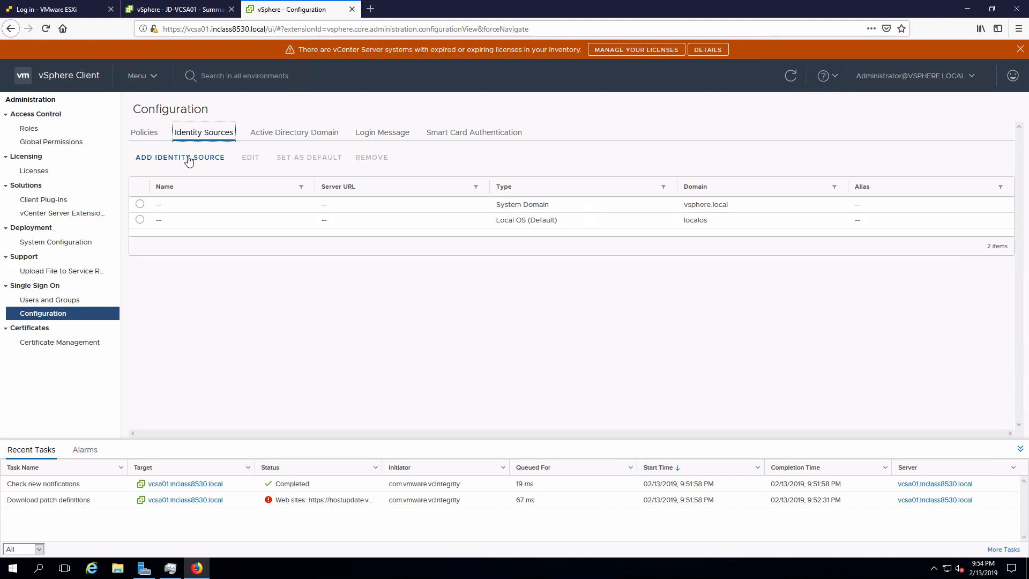
click(180, 156)
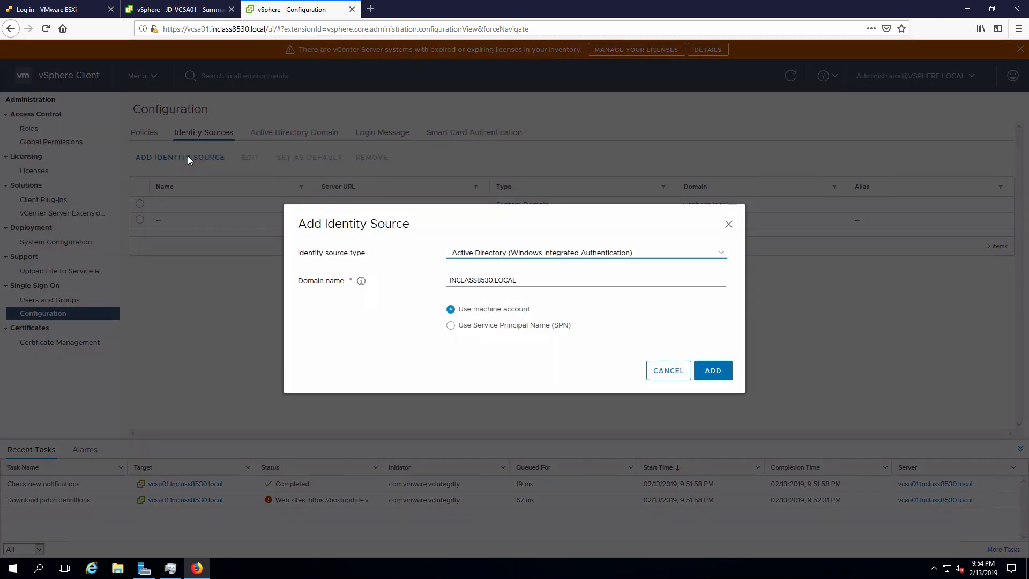
click(720, 254)
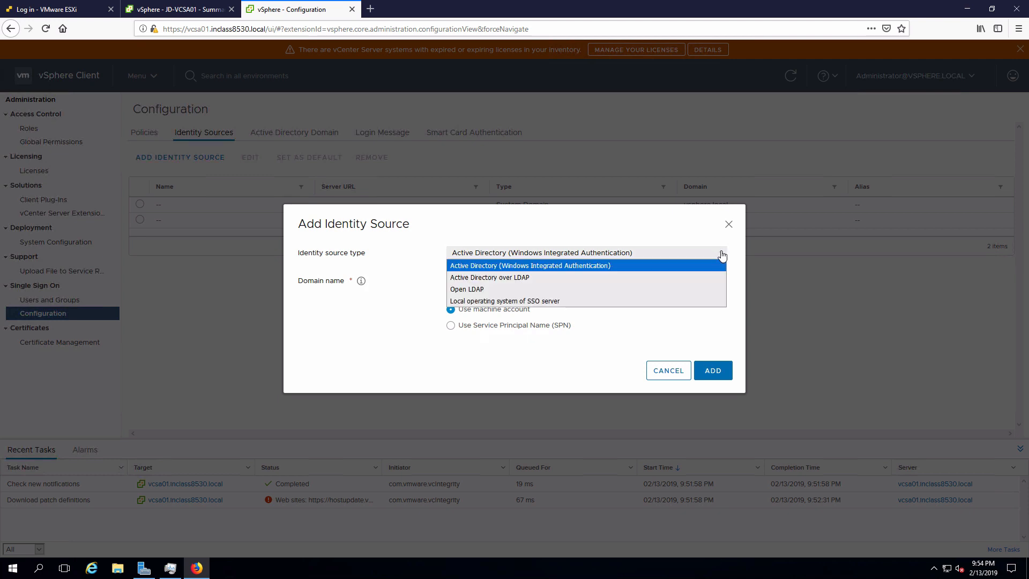
mouse_move(536, 283)
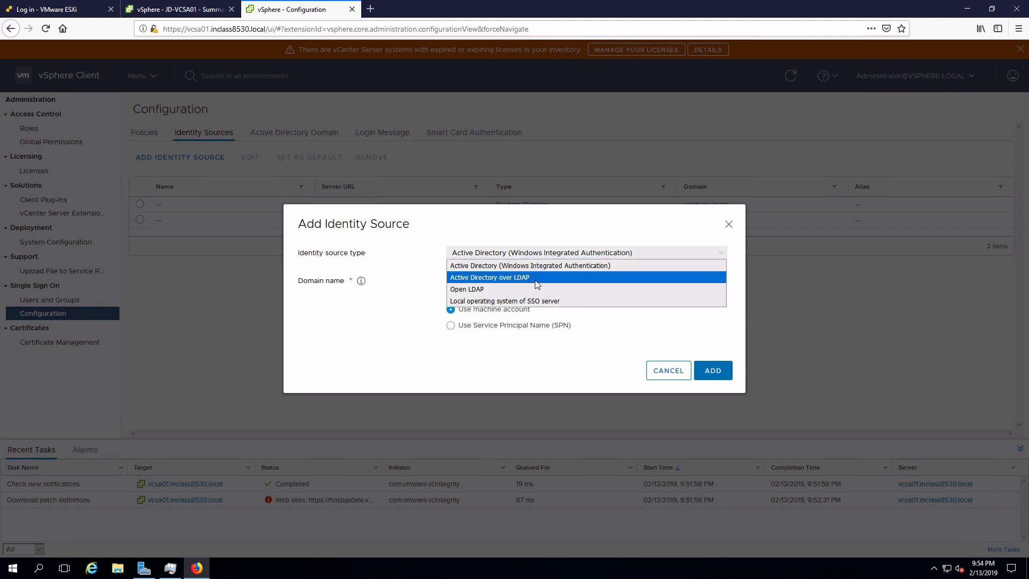
mouse_move(543, 283)
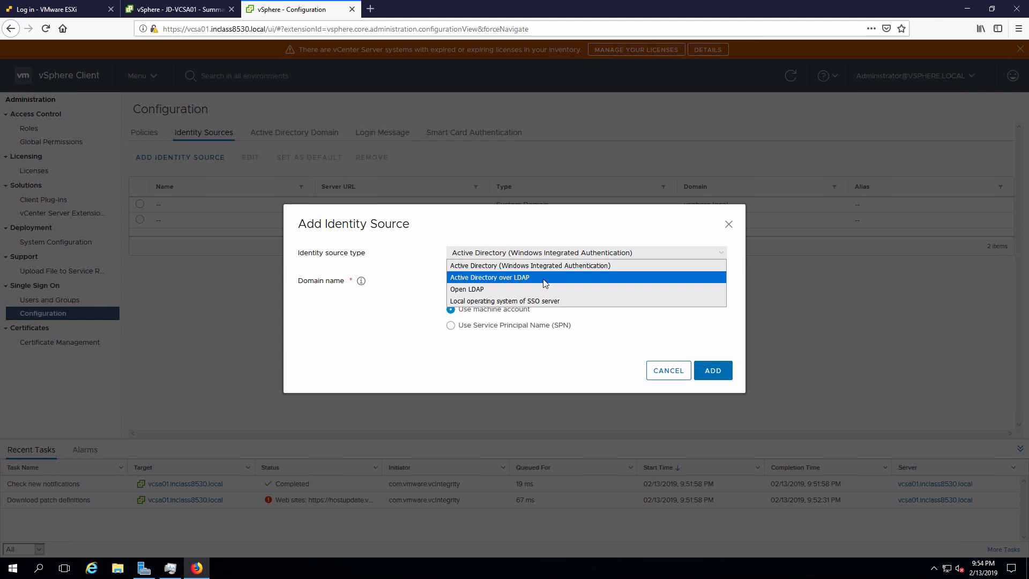
mouse_move(549, 264)
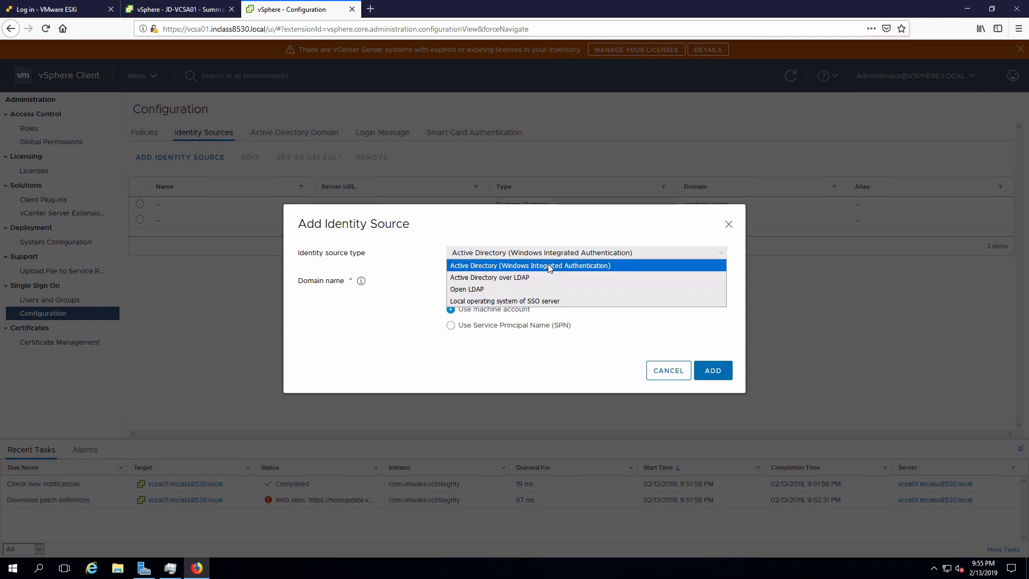
click(530, 265)
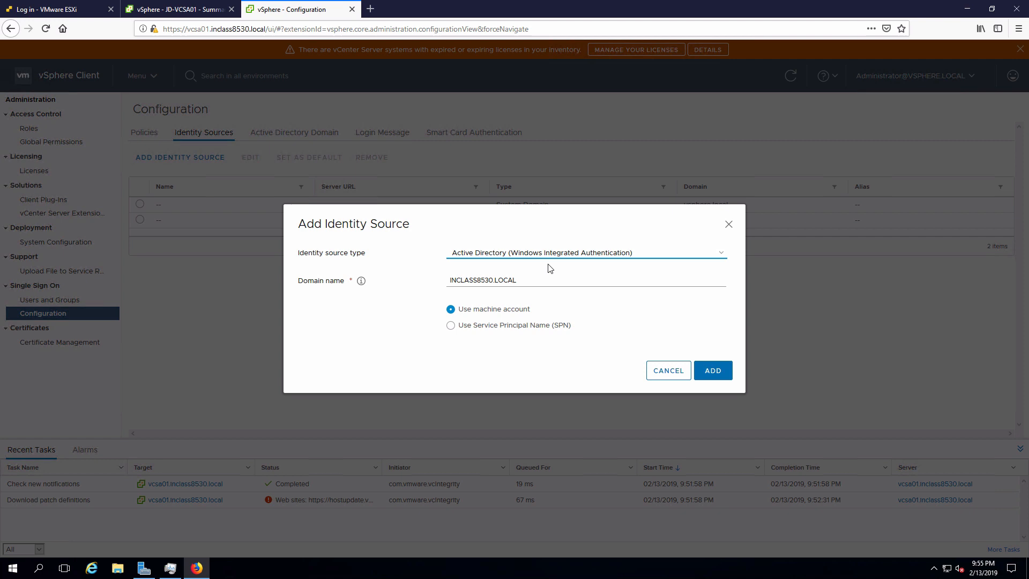
mouse_move(554, 308)
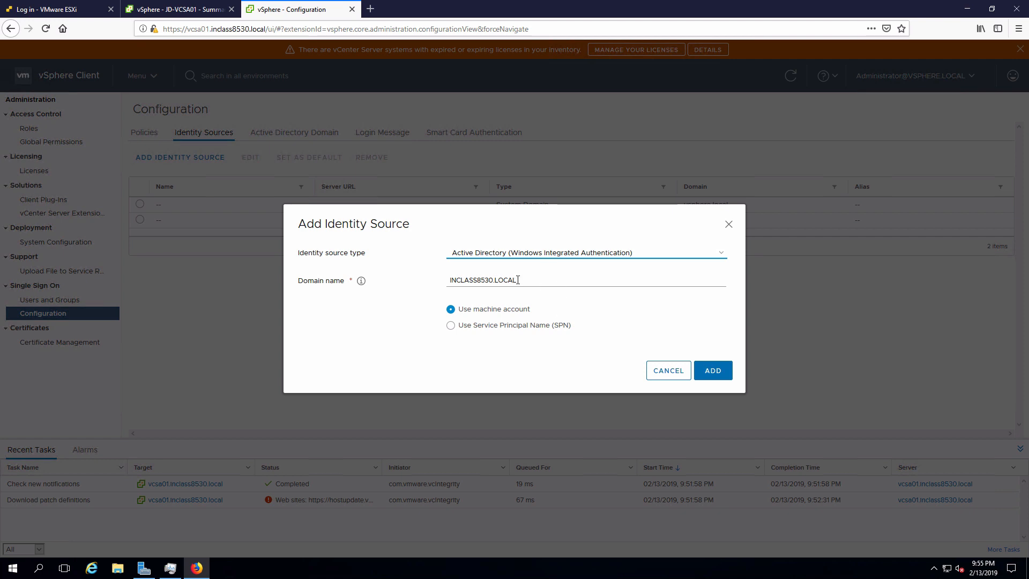
click(713, 370)
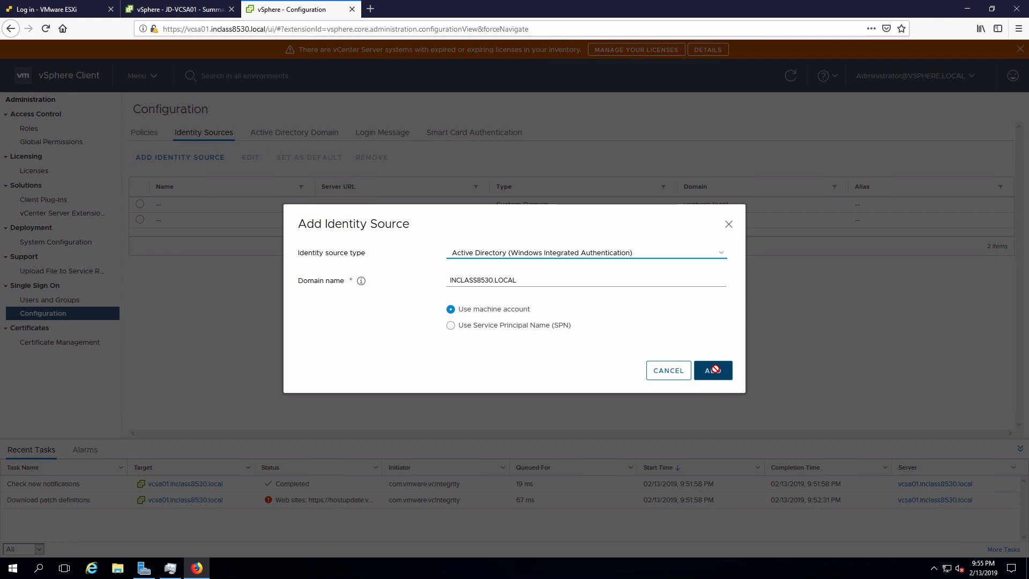
click(712, 369)
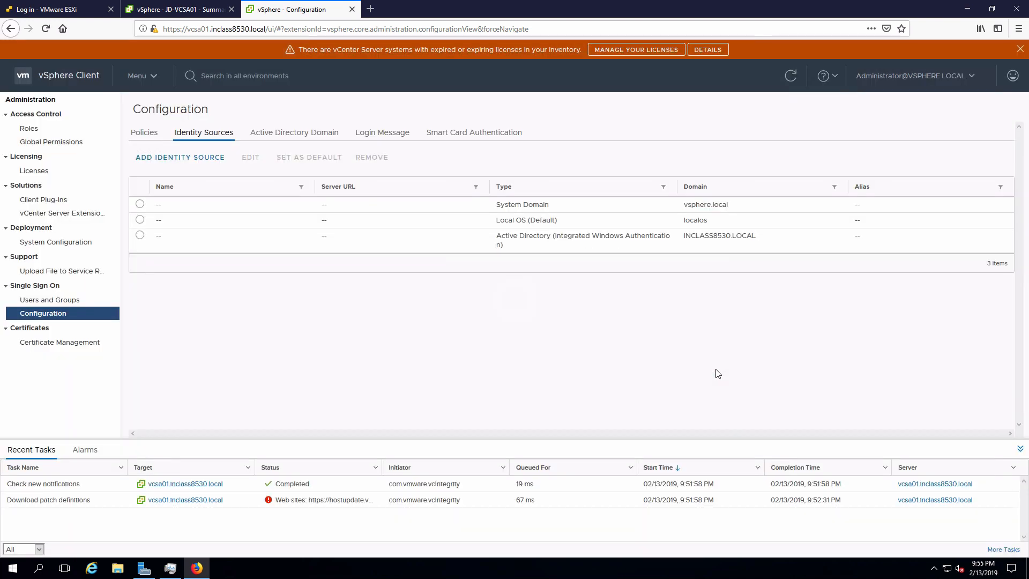
mouse_move(606, 244)
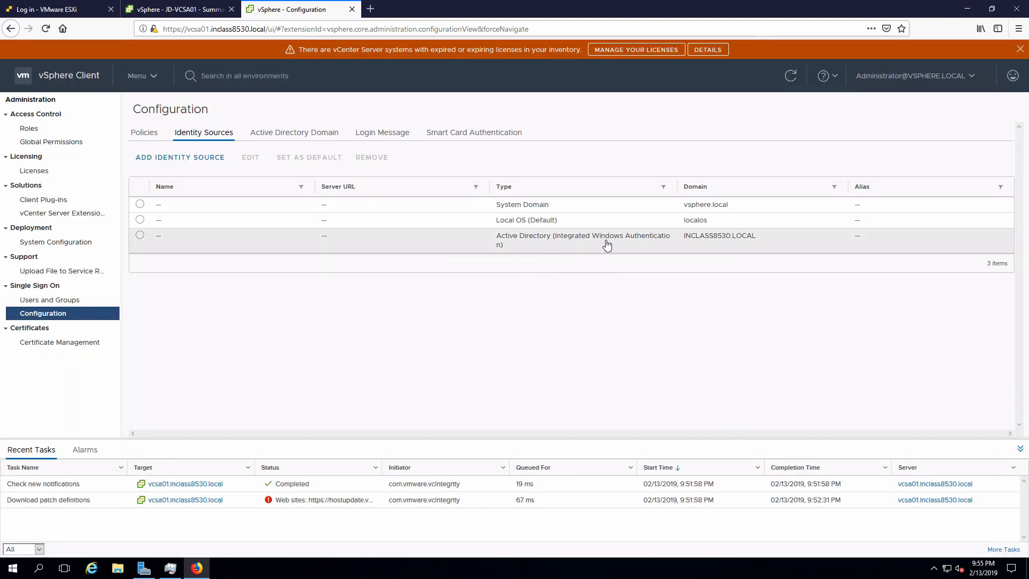
mouse_move(572, 341)
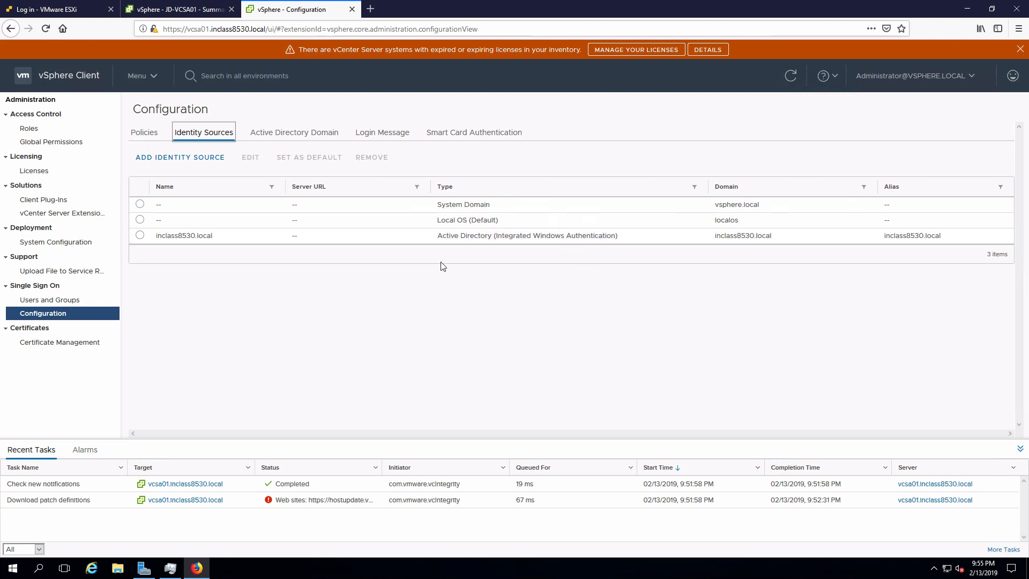
- Go to Hosts and Clusters and show the Permissions of vcsa01.inclass8530.local
click(138, 75)
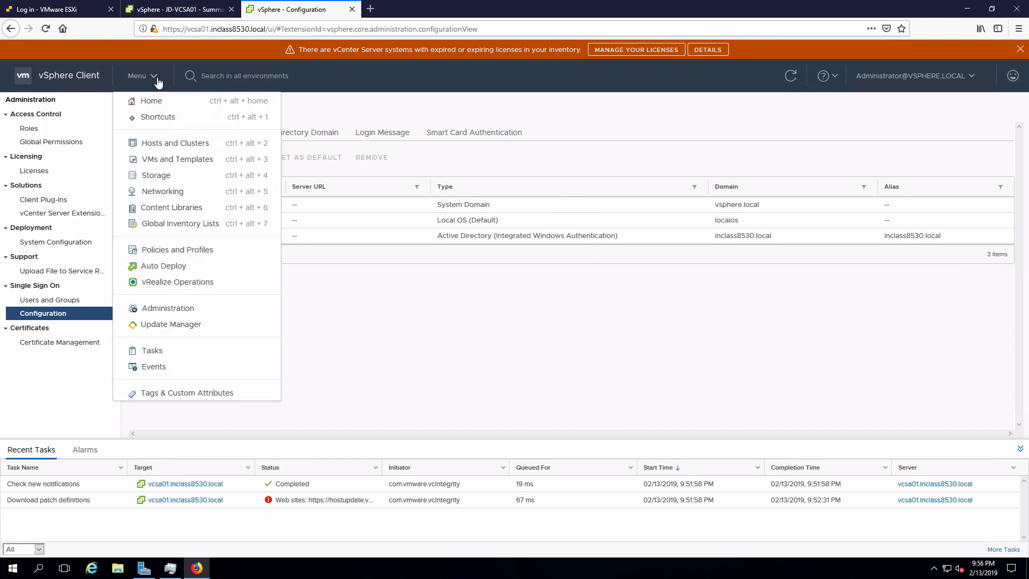
click(175, 142)
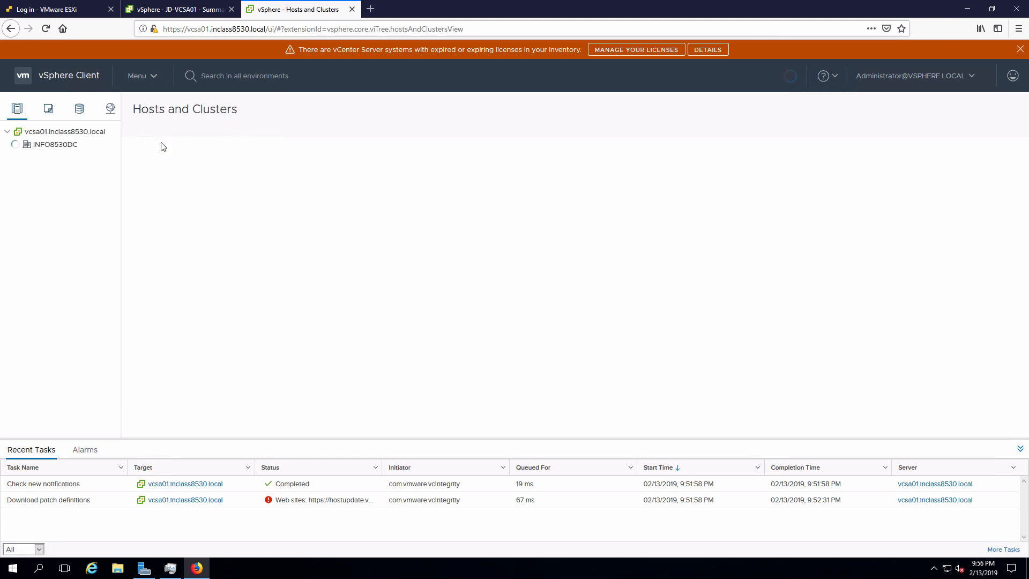
click(65, 130)
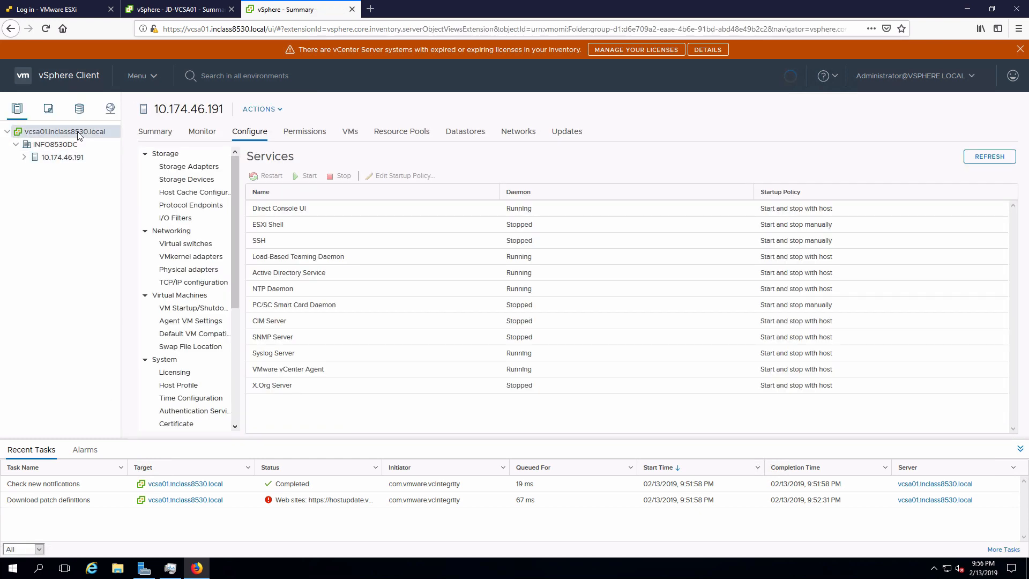
click(63, 130)
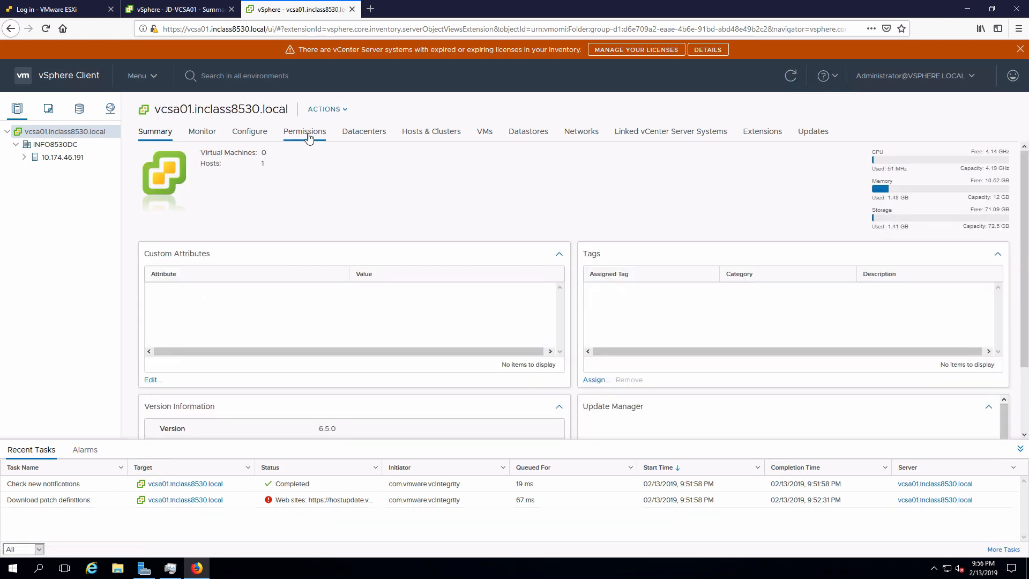
click(303, 131)
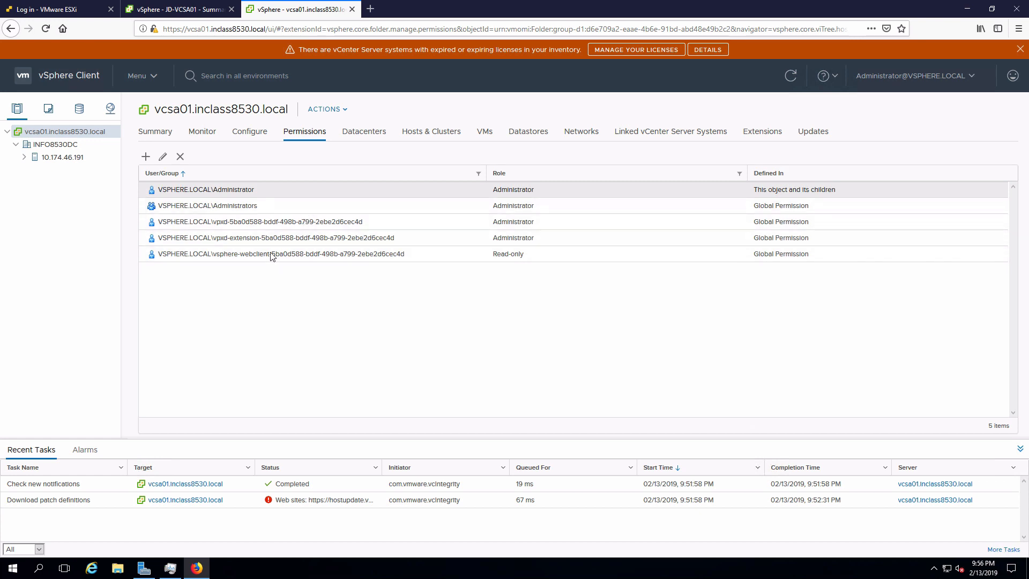
mouse_move(250, 199)
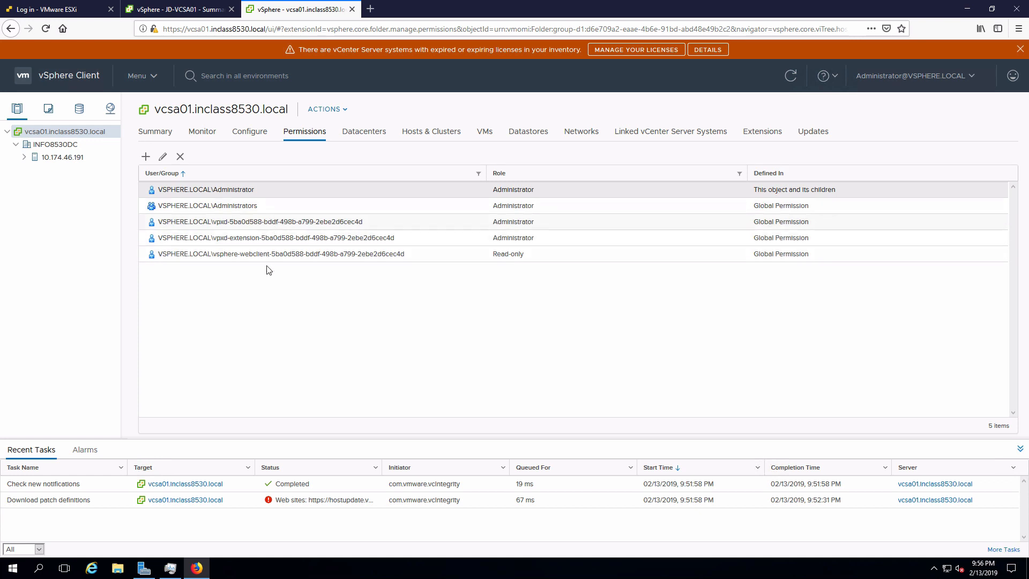
mouse_move(266, 285)
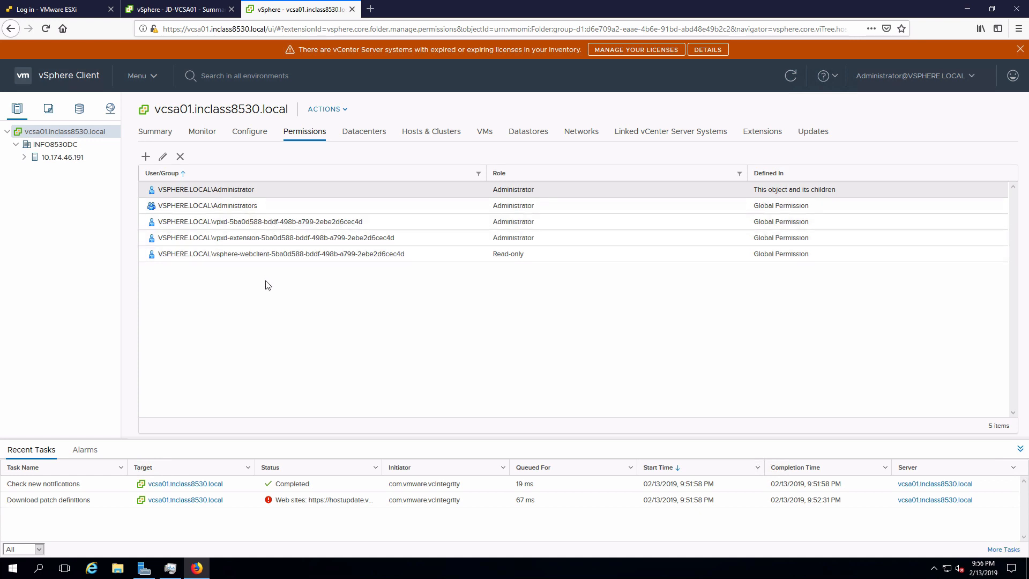
mouse_move(146, 156)
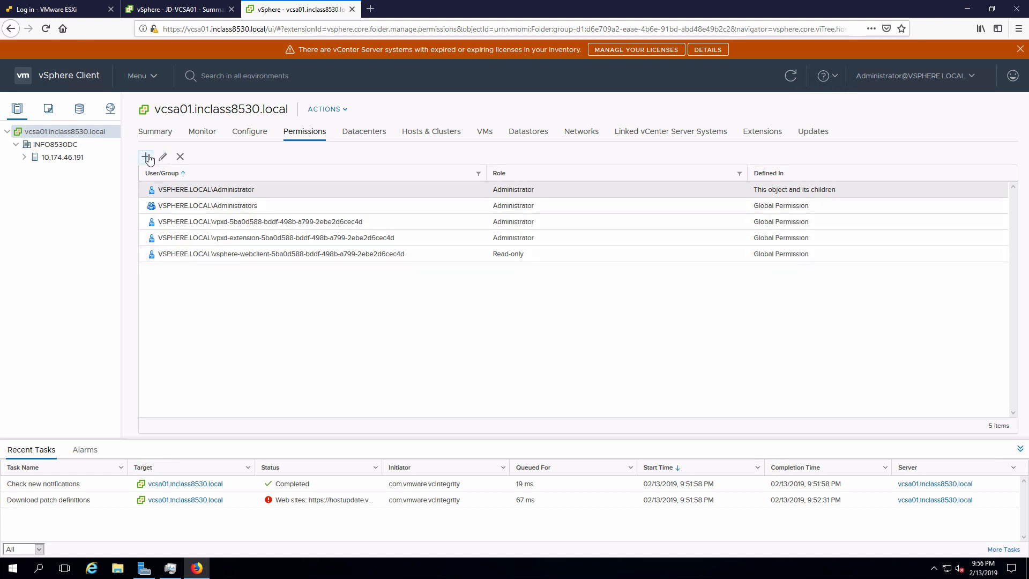
- Add a permission for INCLASS8530.LOCAL ESX Admins with the Administrator role, propagated to children
click(146, 156)
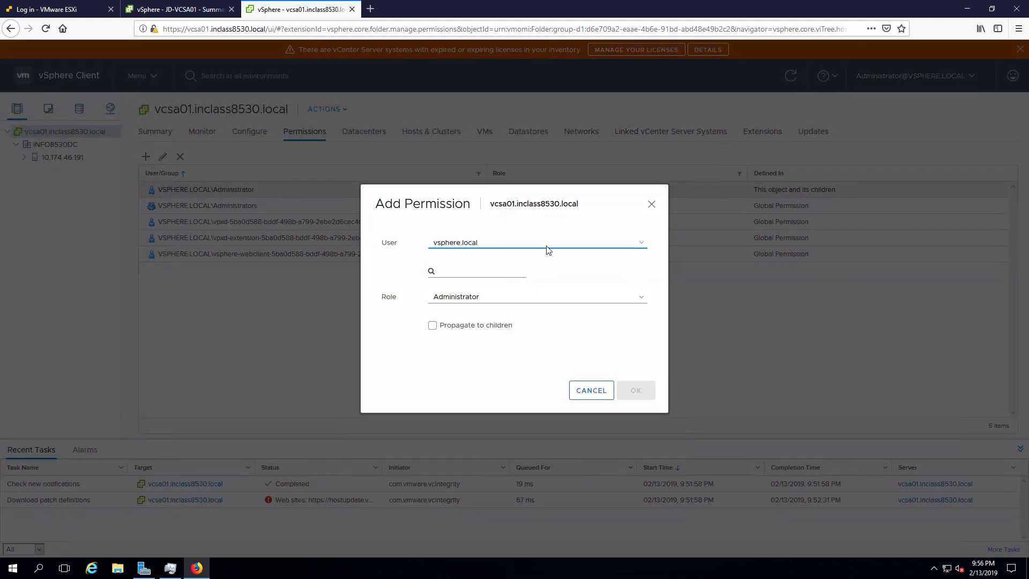
click(639, 242)
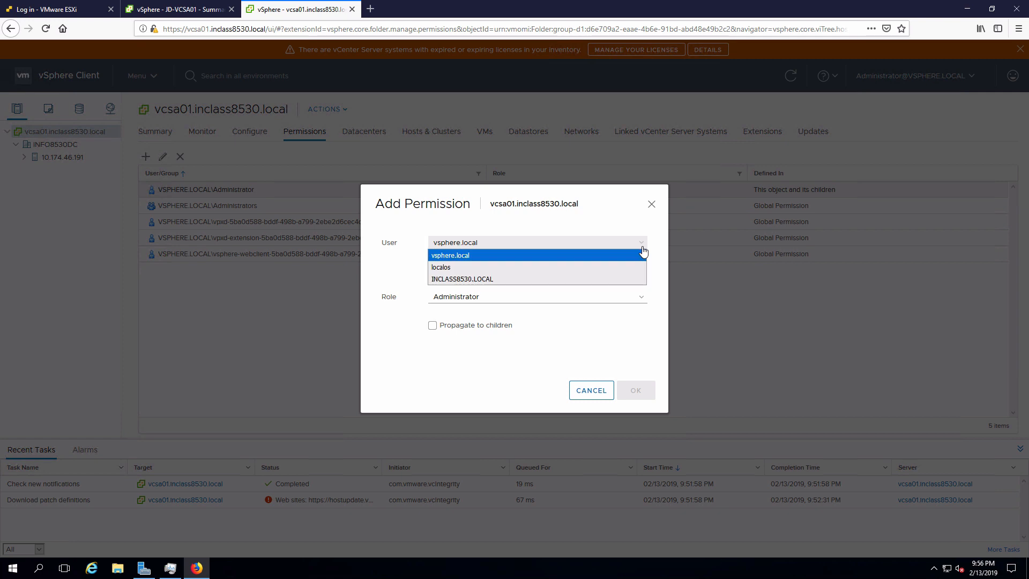
click(461, 278)
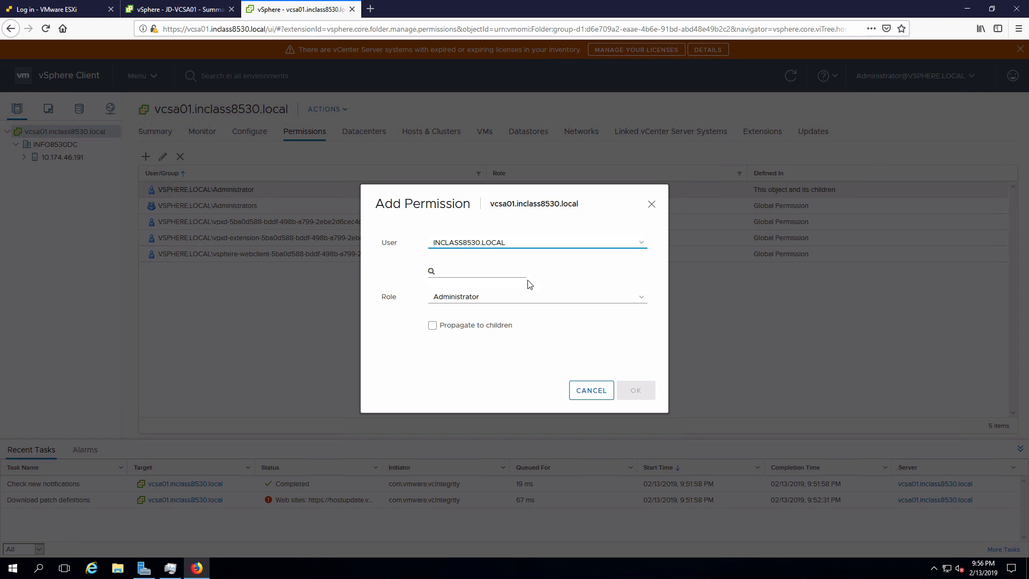
text(es)
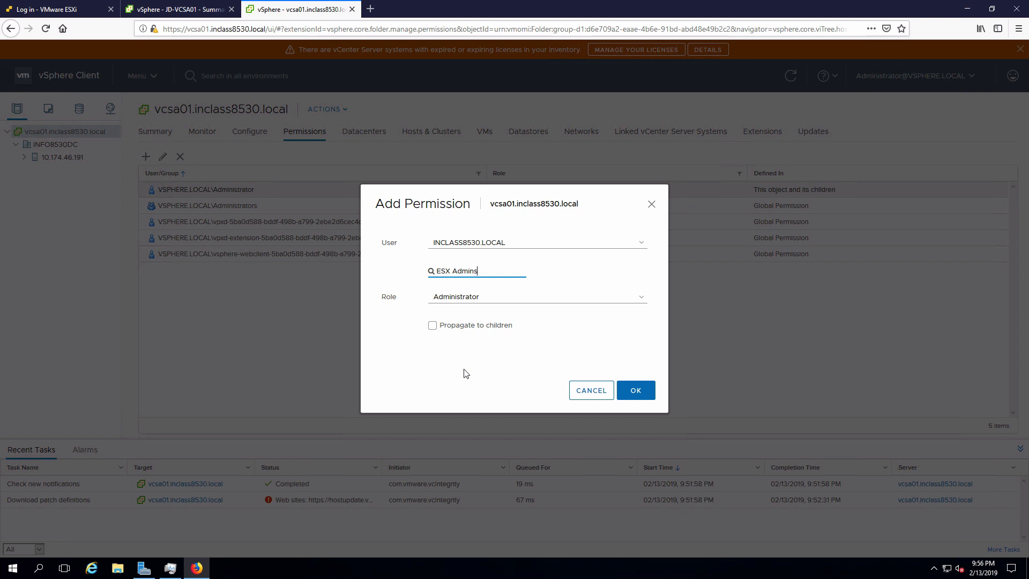
mouse_move(514, 302)
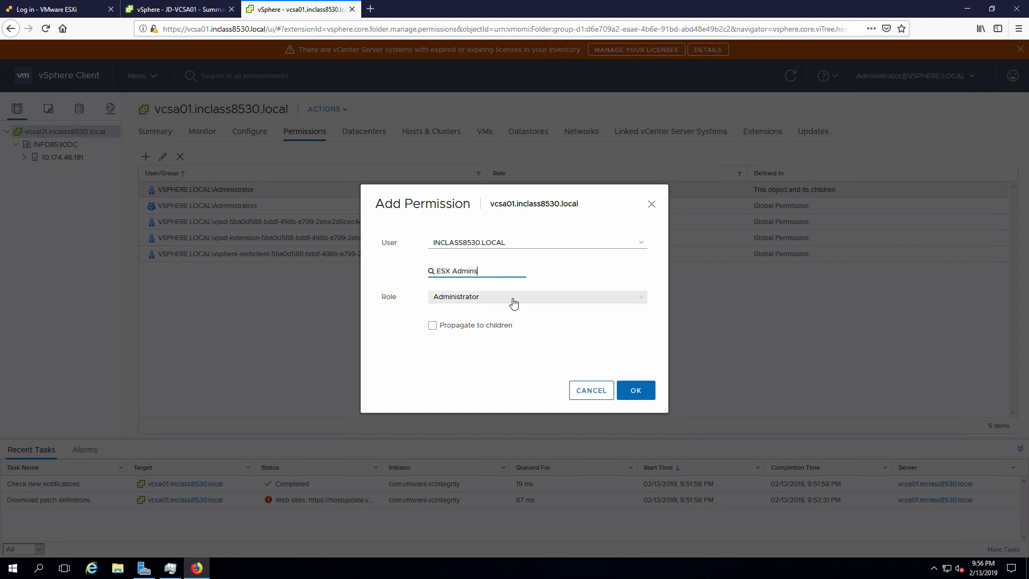
mouse_move(437, 339)
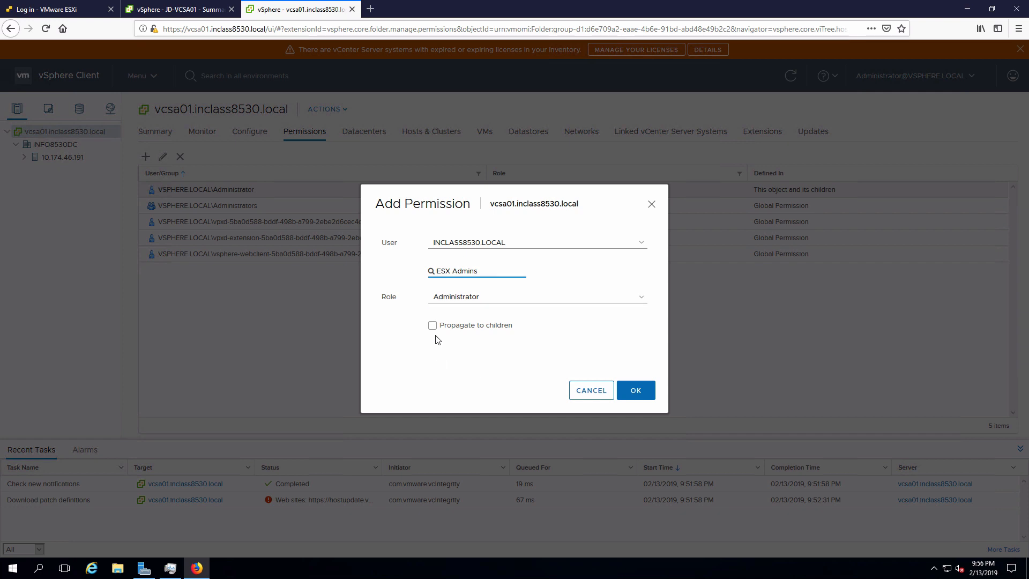
click(432, 324)
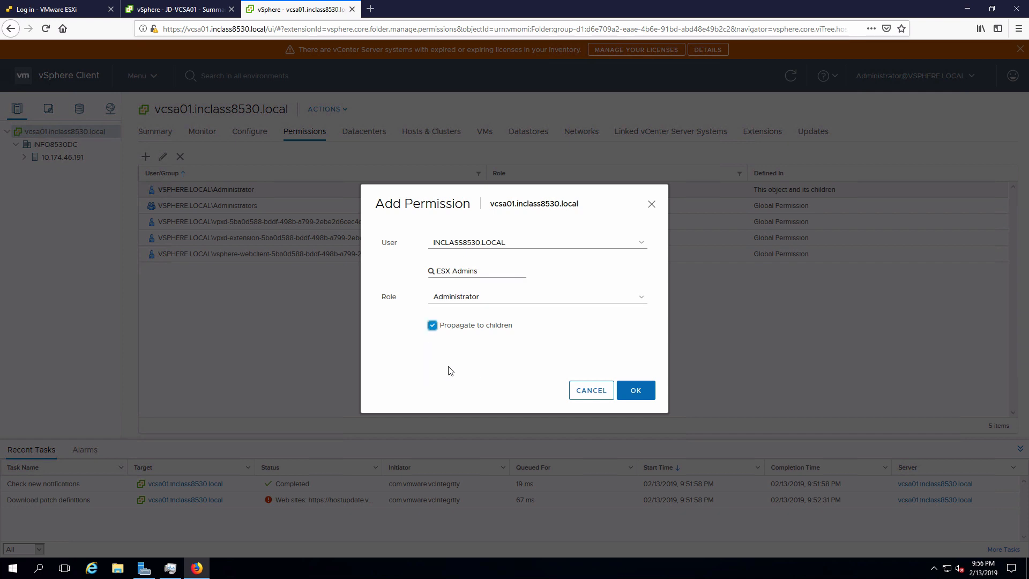
click(633, 390)
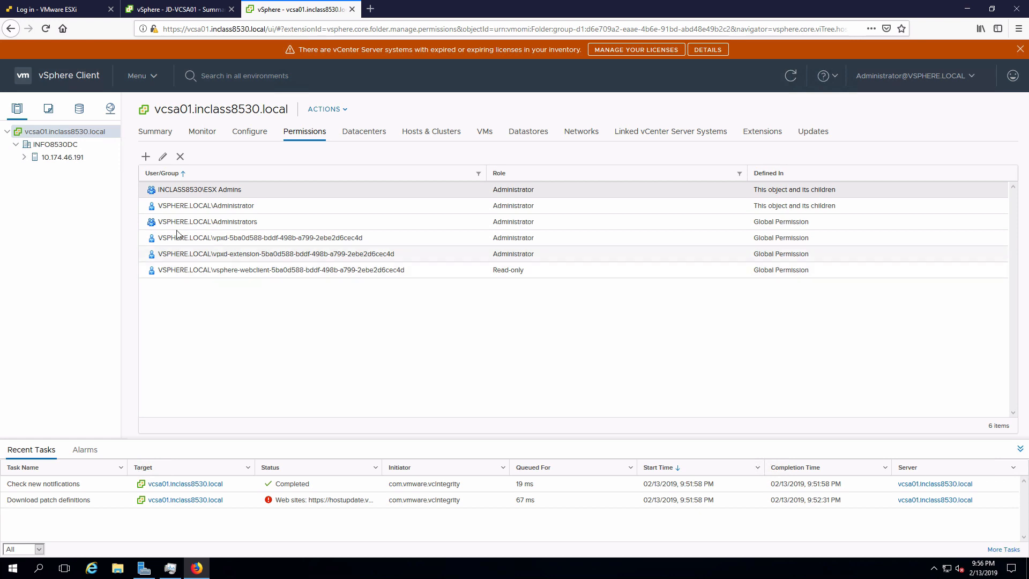
mouse_move(228, 195)
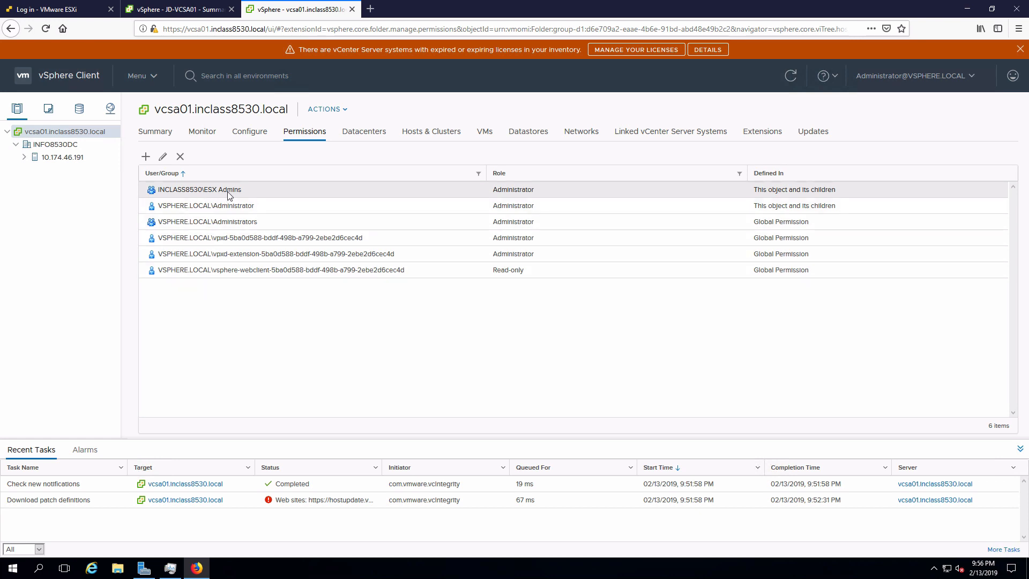
mouse_move(235, 199)
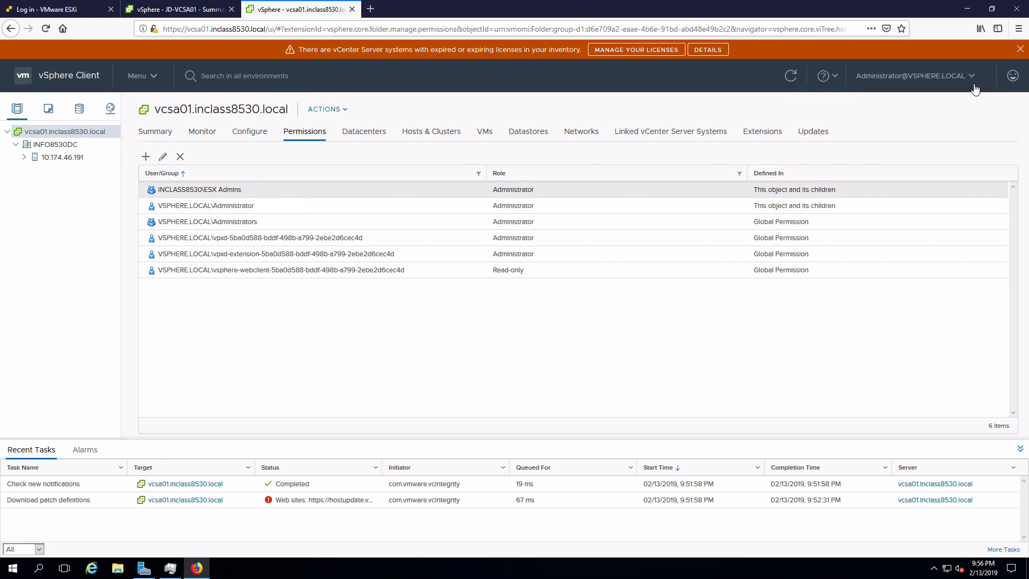
click(911, 75)
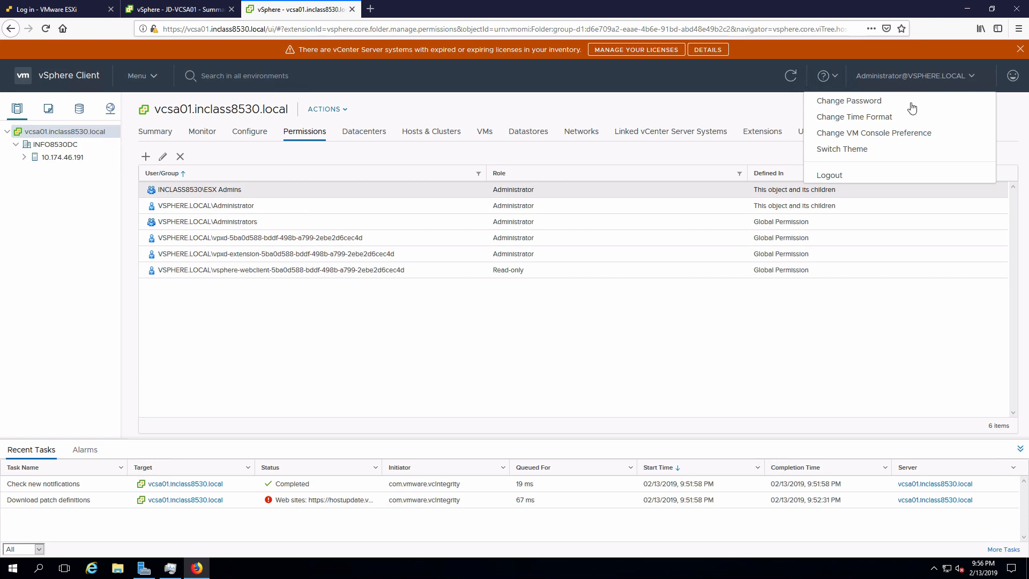
click(828, 175)
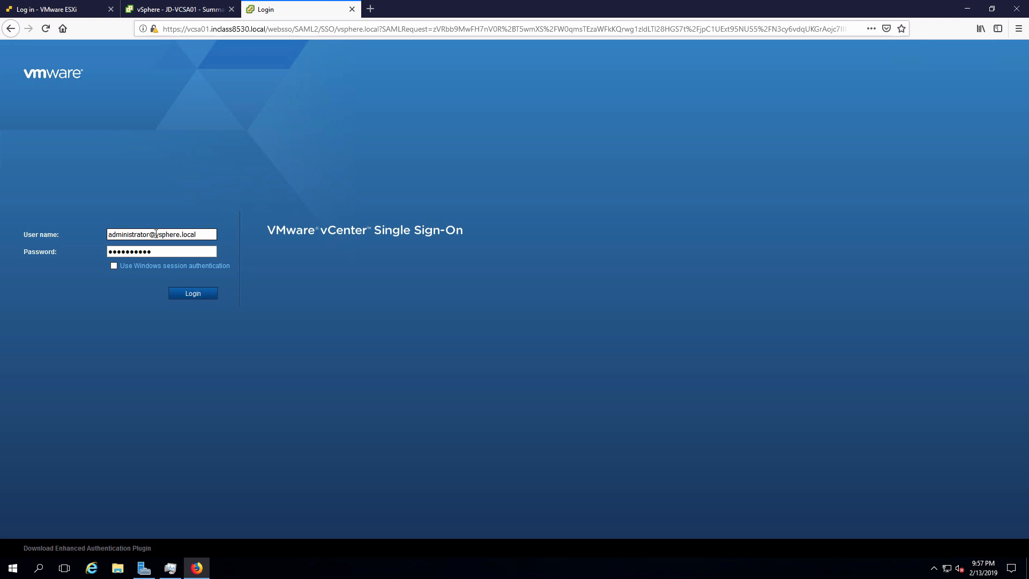
triple_click(161, 235)
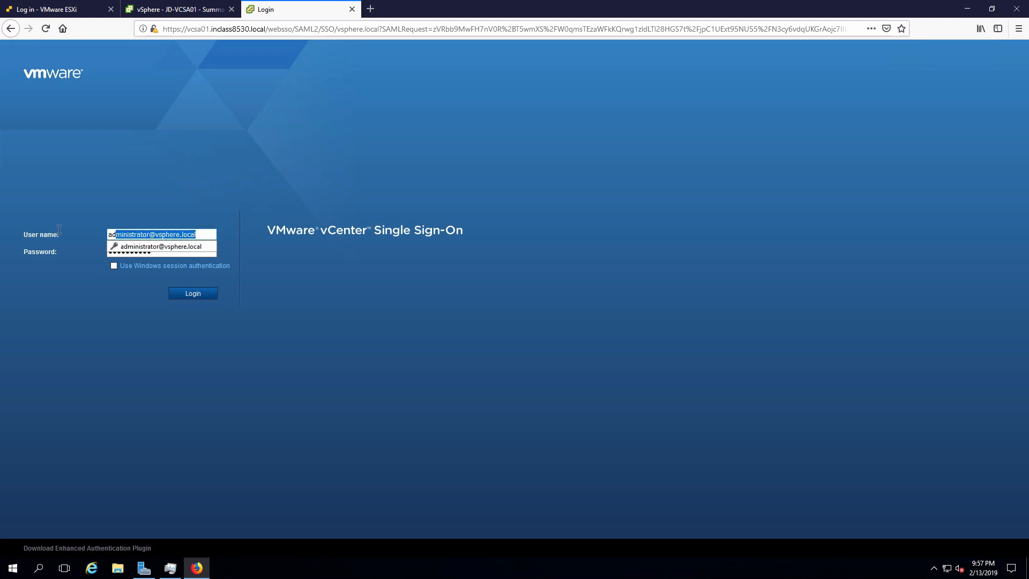
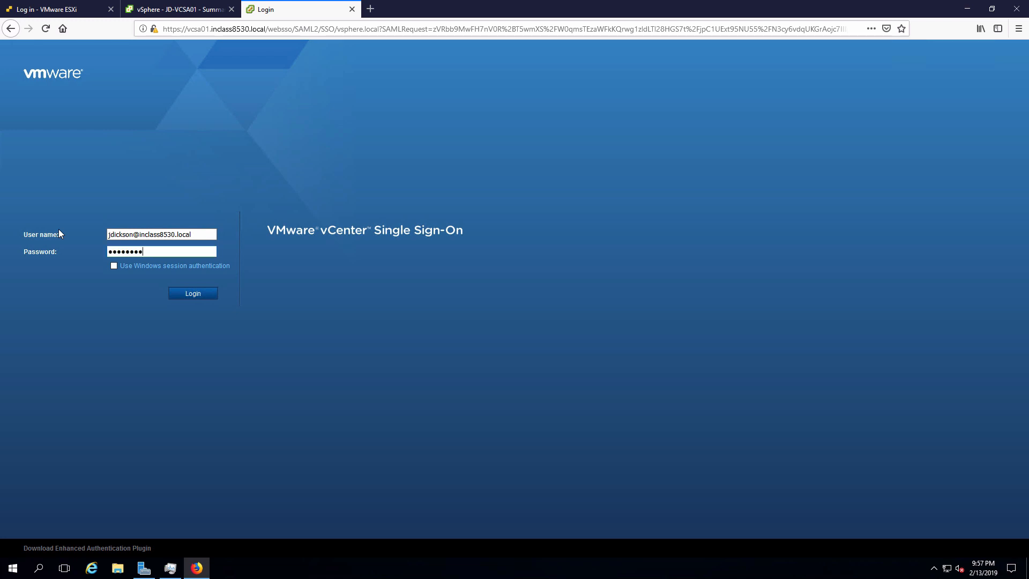
click(192, 293)
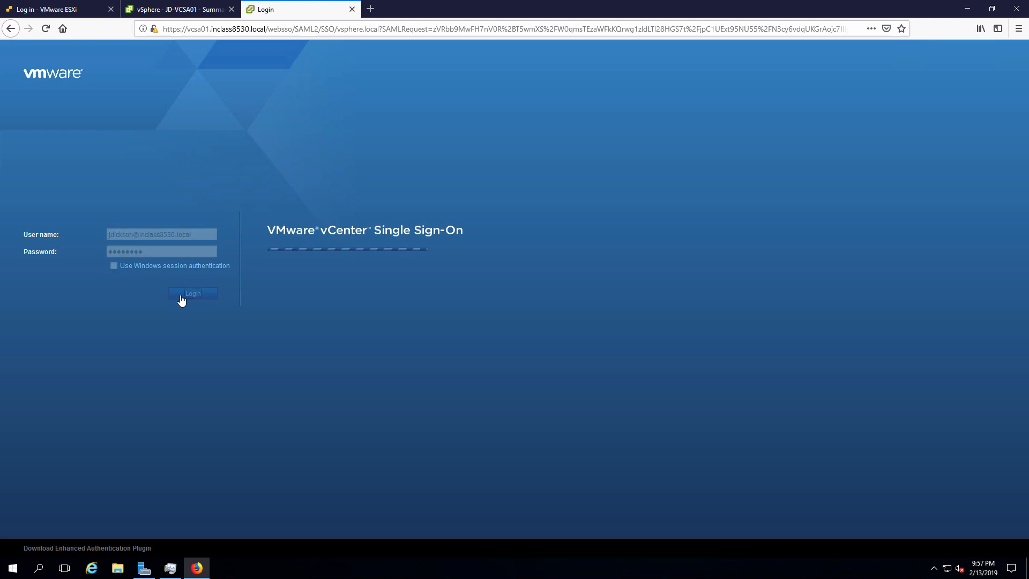
click(192, 293)
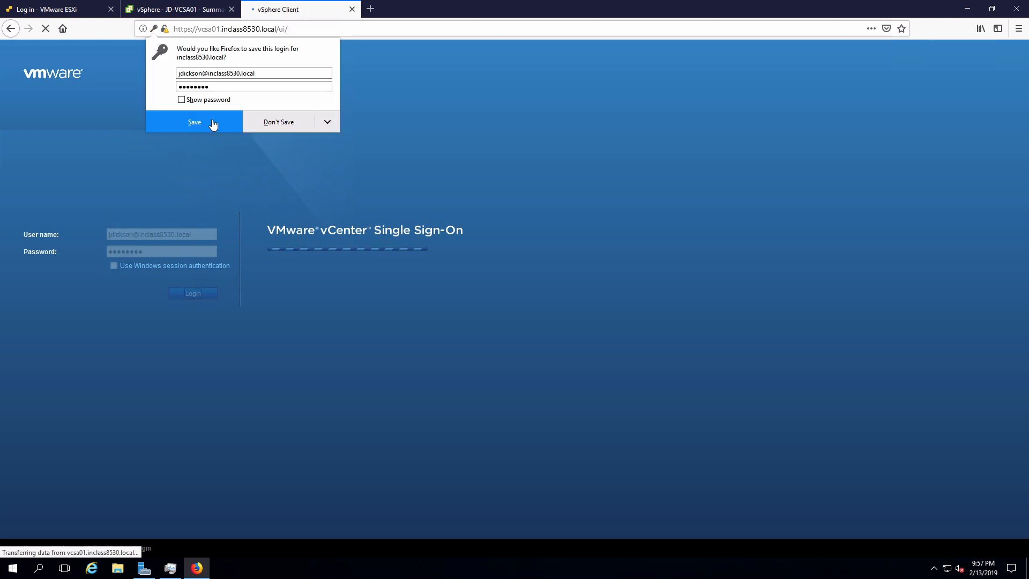
click(194, 122)
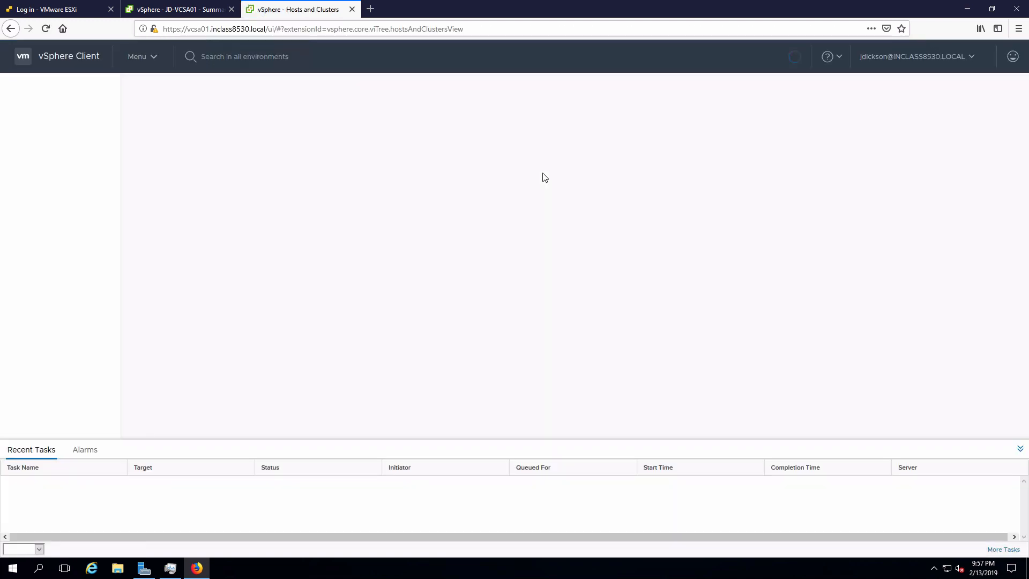